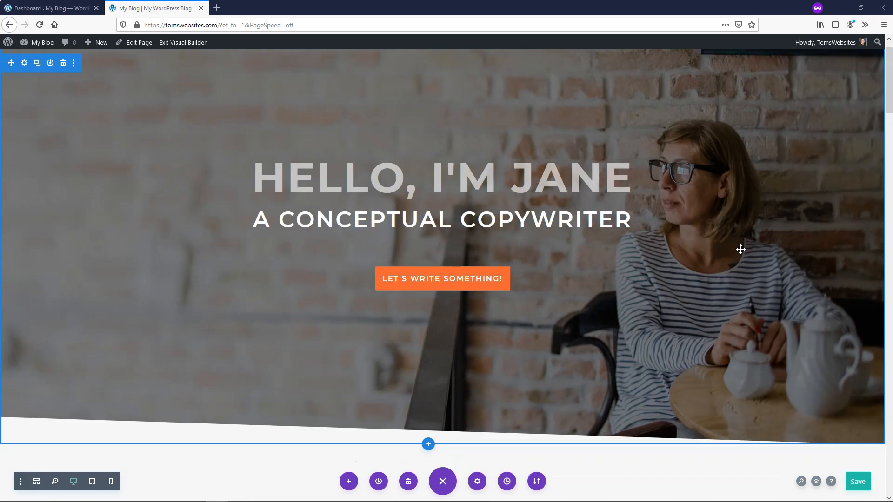
Step: Scroll down past the testimonials to the page's footer
scroll(down, 3)
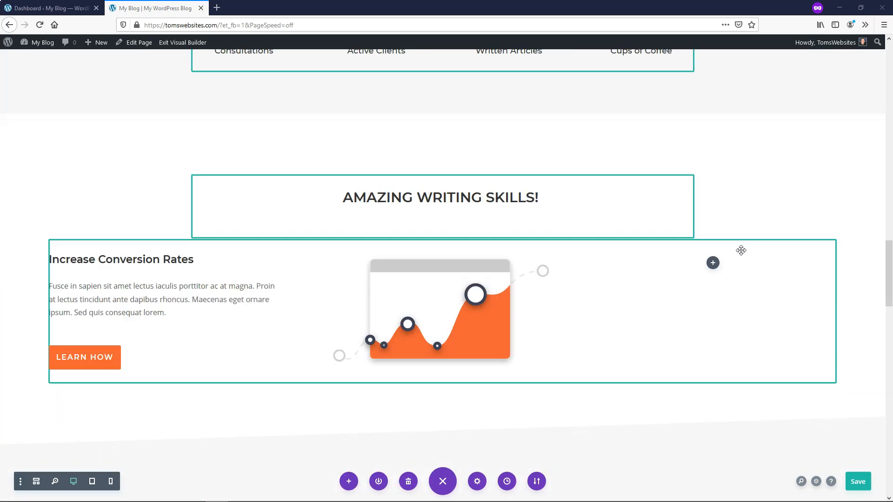
scroll(down, 3)
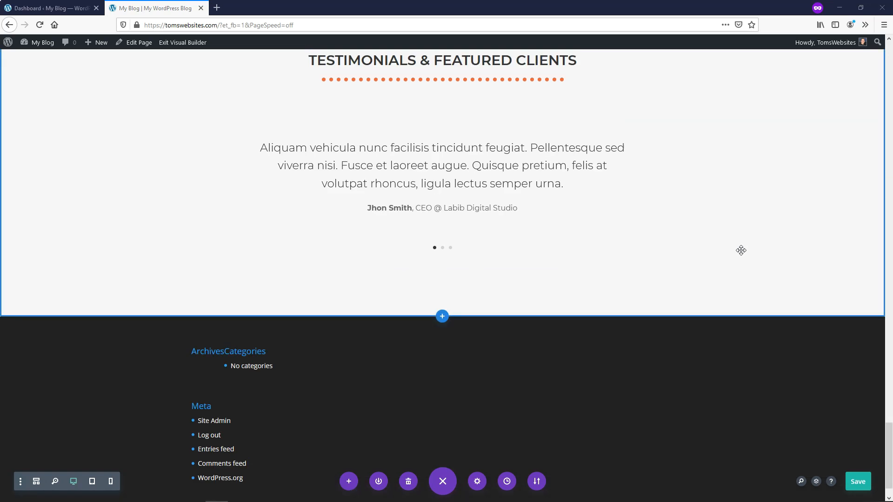
mouse_move(441, 317)
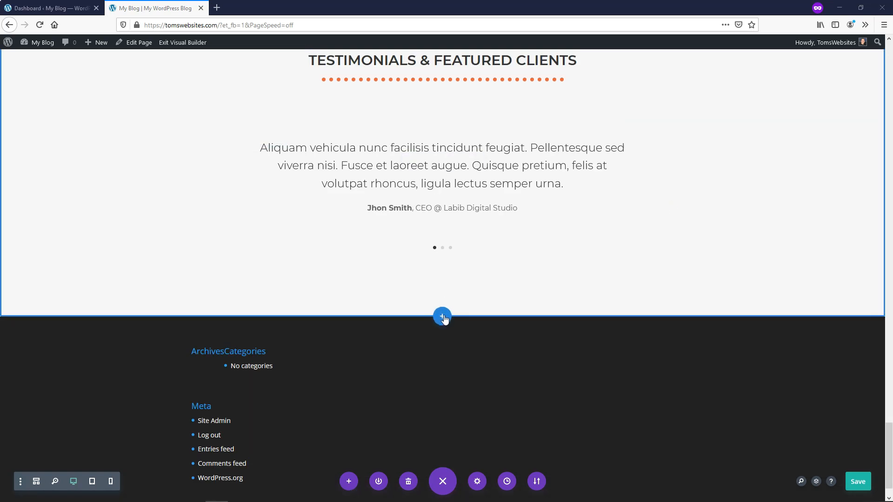
Step: Insert a Specialty section below the testimonials with one column beside split columns
click(441, 317)
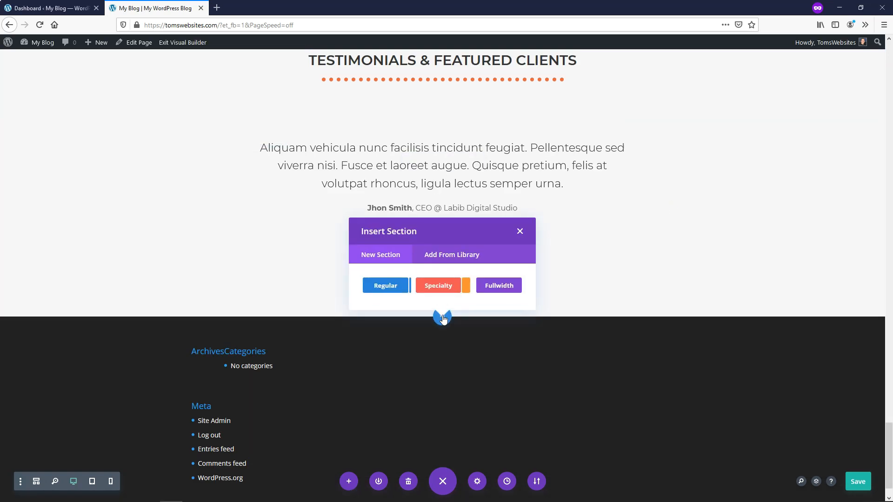
click(385, 285)
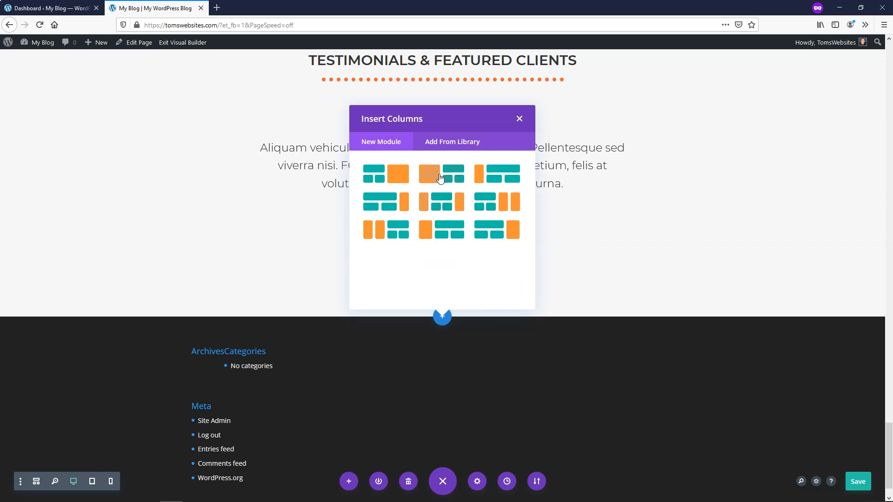
click(519, 119)
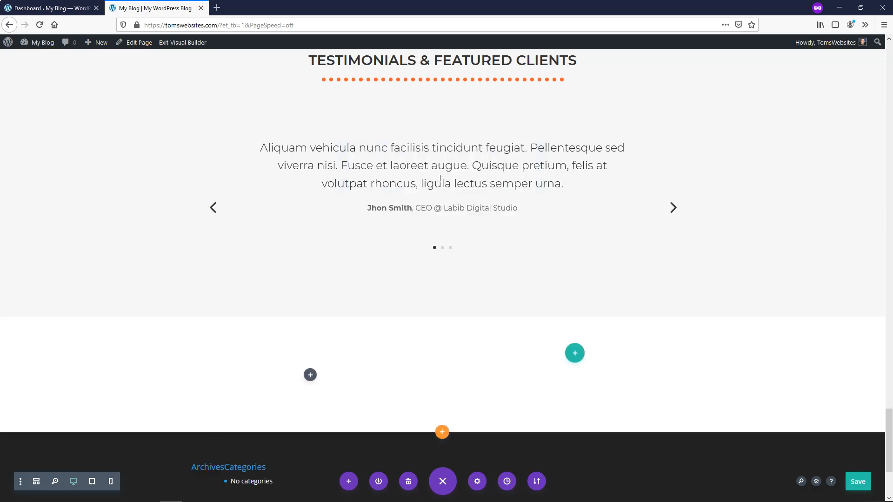
click(574, 353)
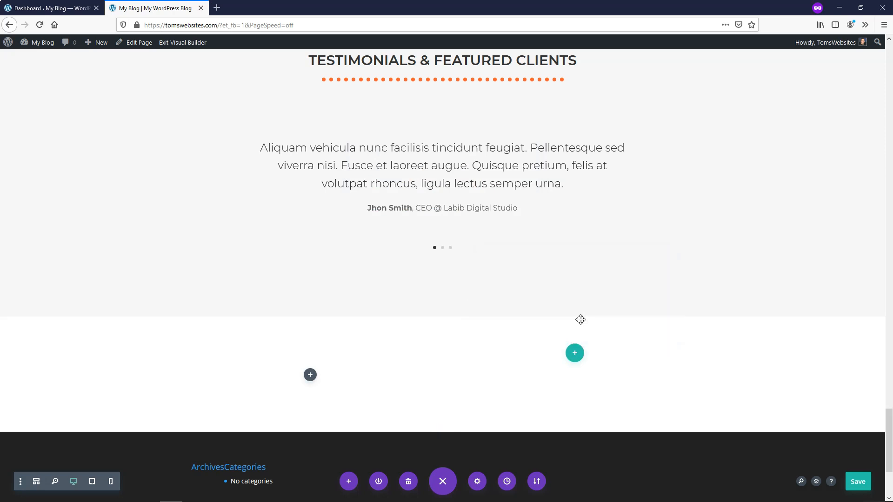
Step: Add a Number Counter module to the right column, found by searching 'numb'
click(573, 352)
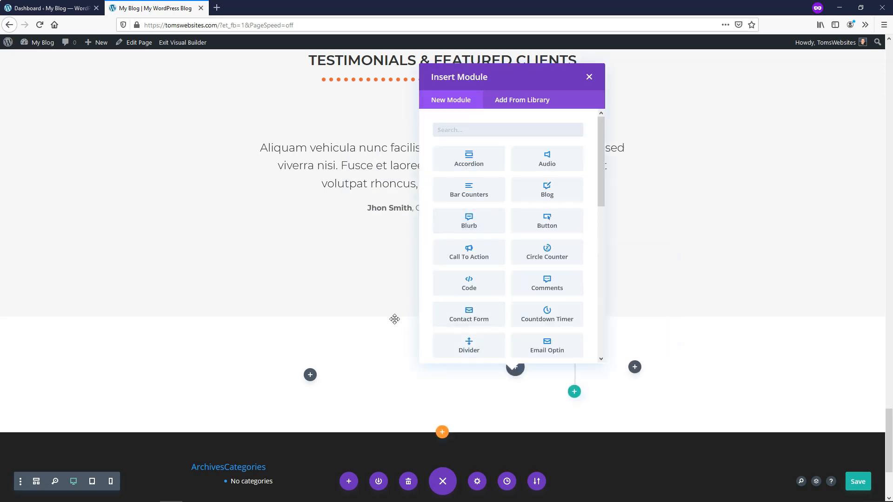
click(507, 129)
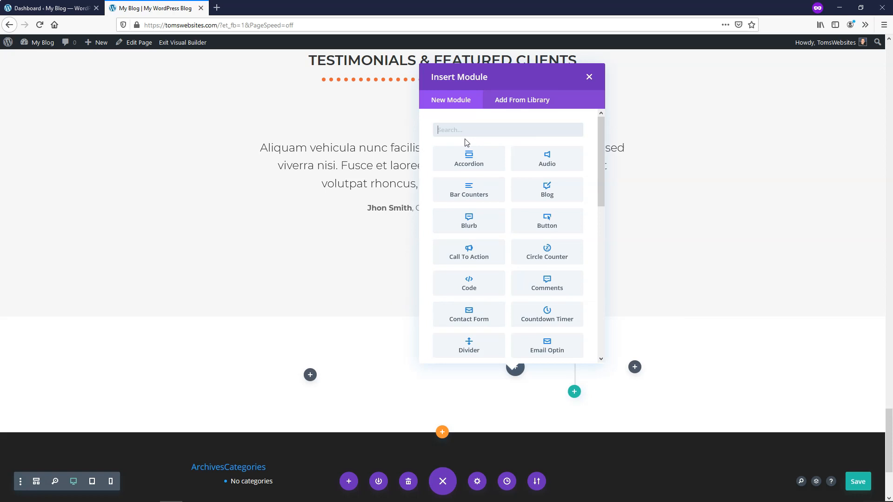
text(numb)
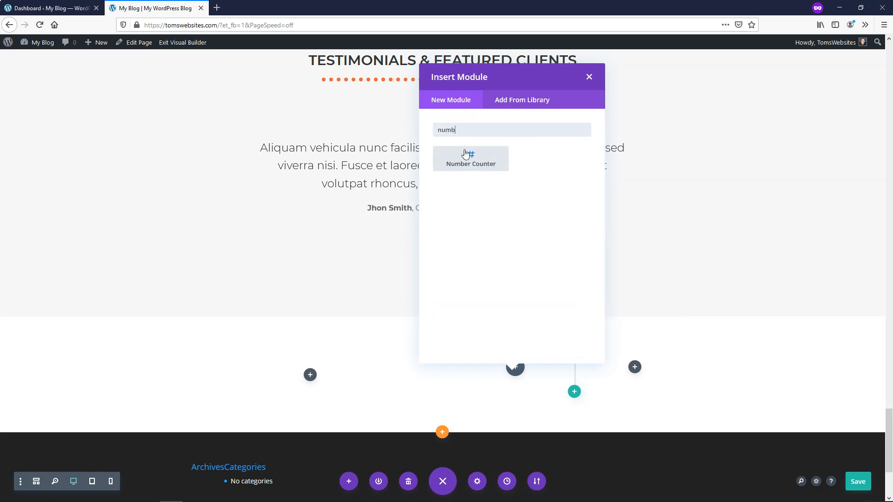
click(470, 158)
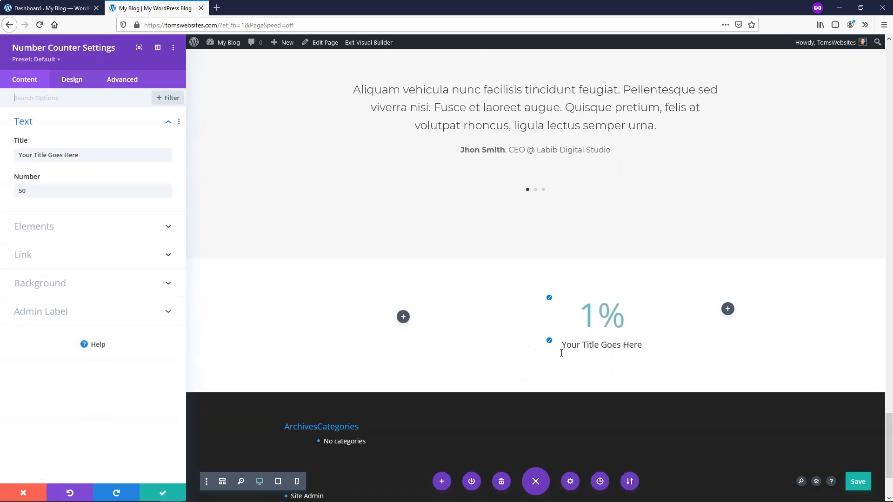
click(600, 314)
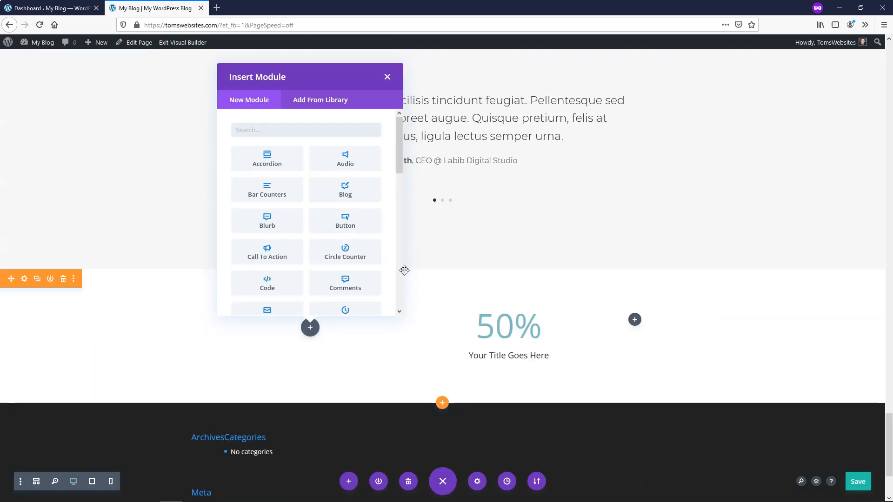
Step: Add an Image module to the left column showing the orange chart from the Media Library
text(ima)
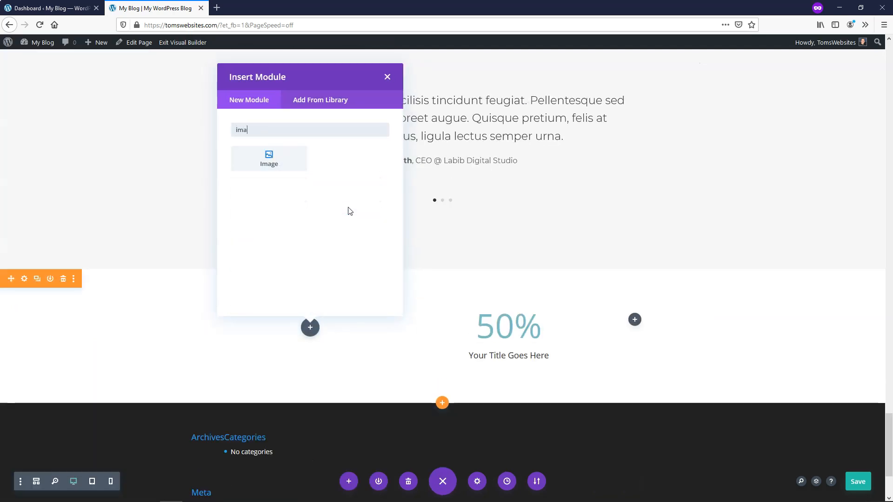
click(387, 76)
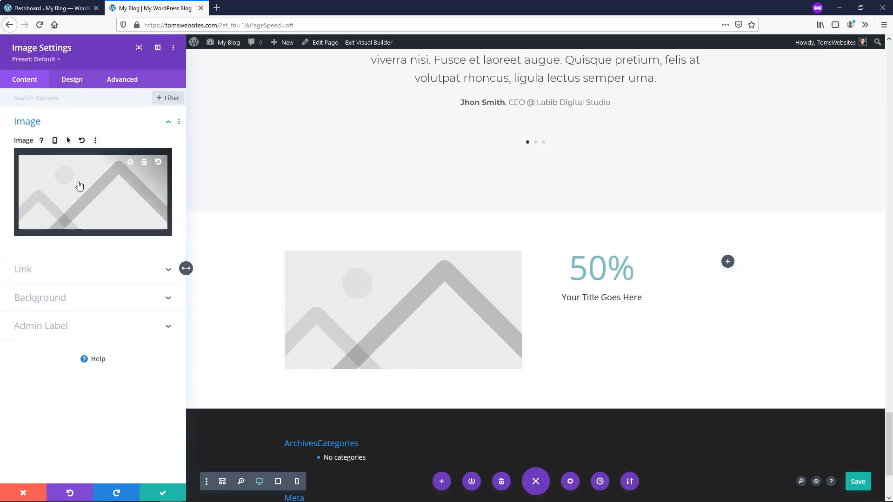
click(93, 193)
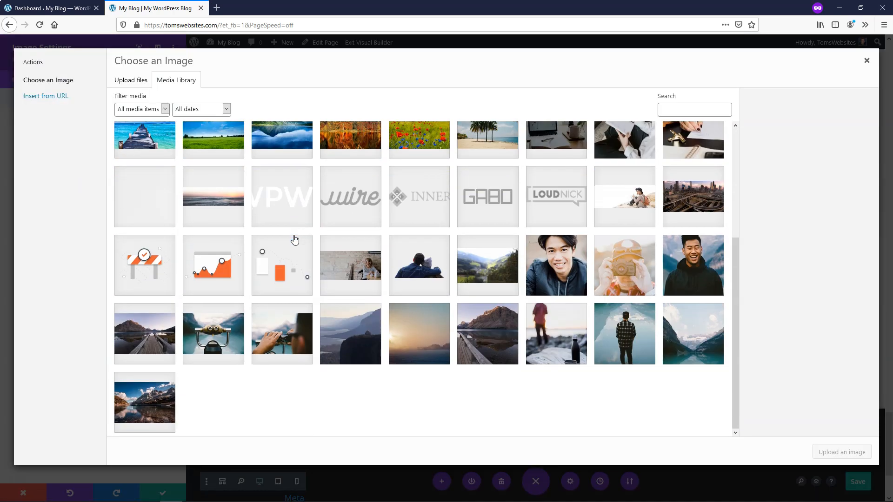
click(213, 264)
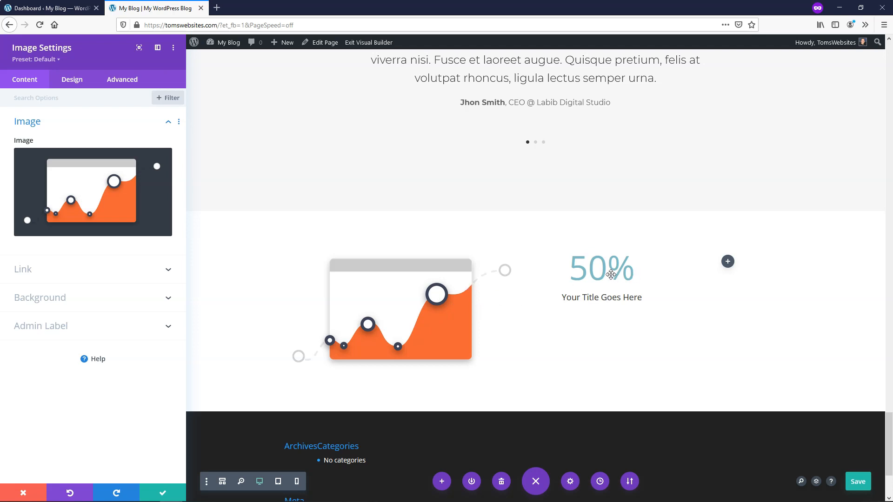
mouse_move(573, 332)
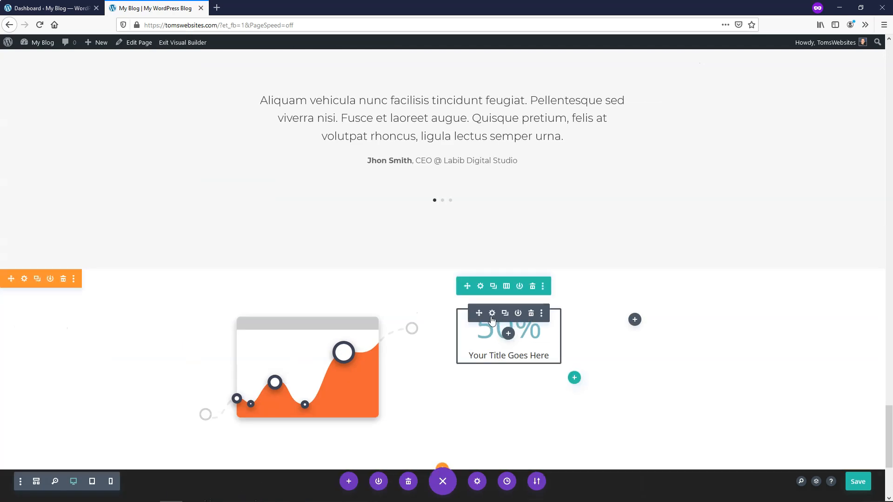
mouse_move(492, 313)
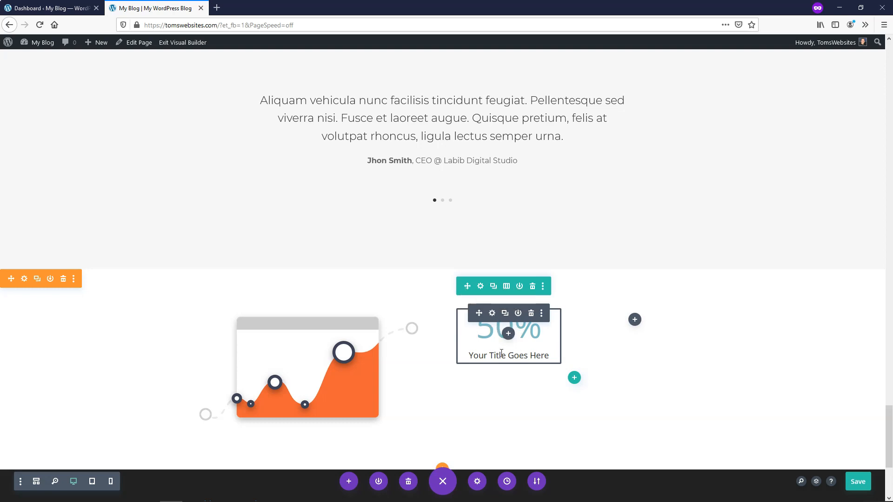
Step: Set the counter title to 'Customer Satisfaction' and number to 98, keeping the percent sign
click(491, 313)
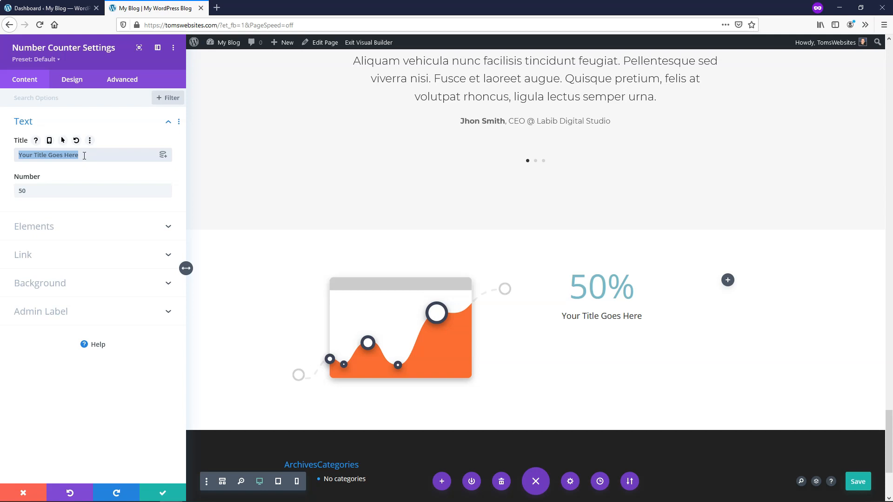
text(Customer Satisfaction)
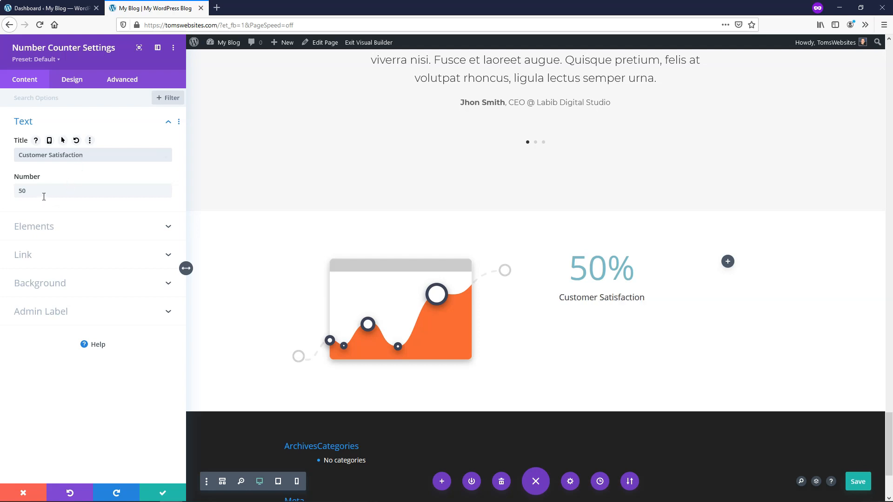
text(98)
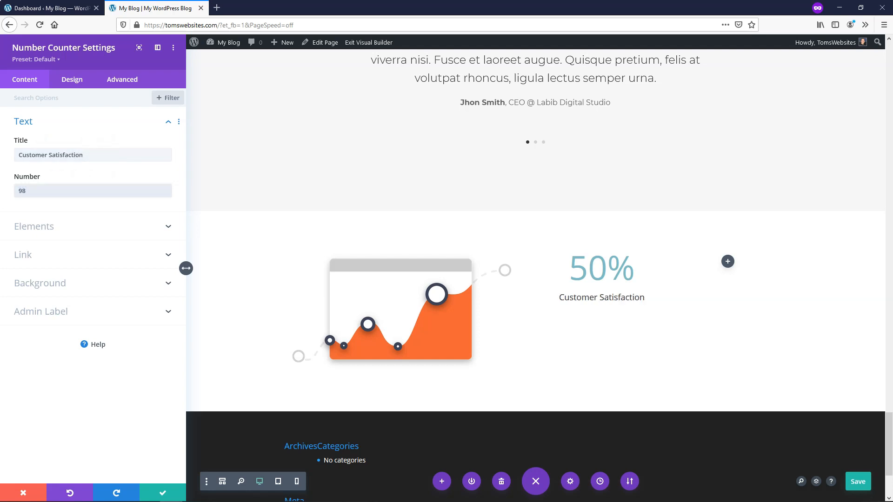
click(93, 191)
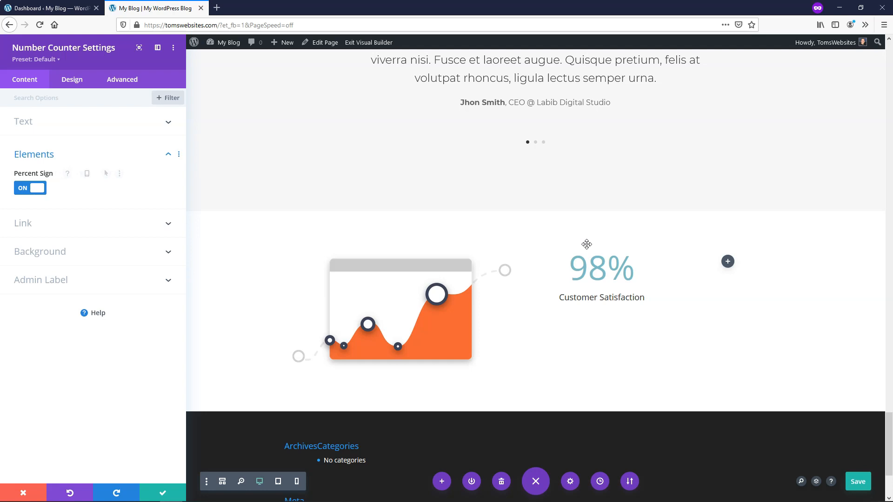
click(30, 188)
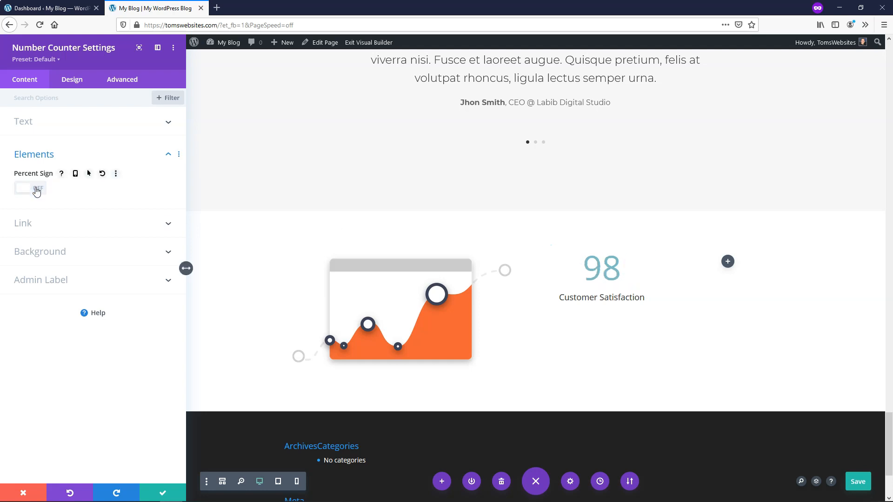
click(30, 188)
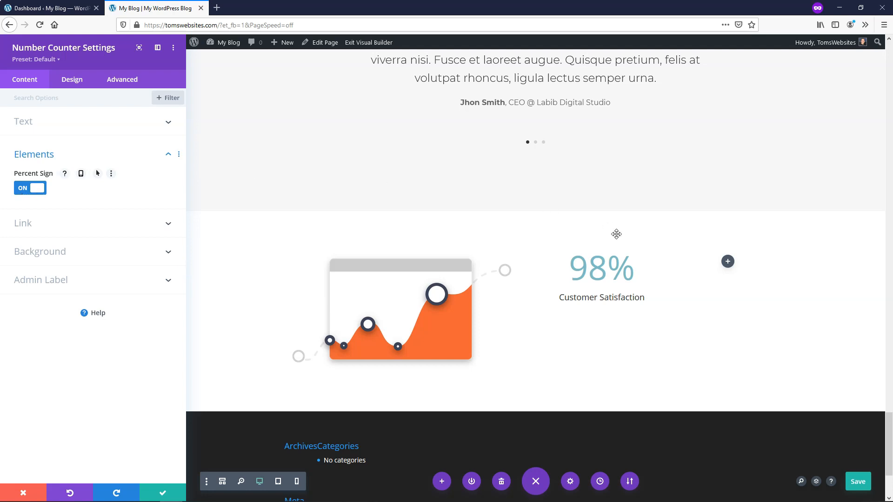
mouse_move(50, 196)
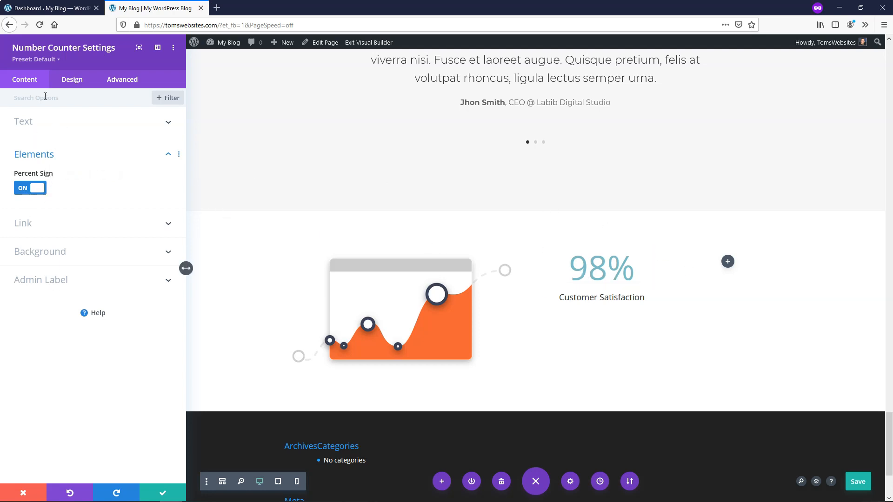
Step: Style the counter's title text in the Lato font with Bold weight
click(72, 79)
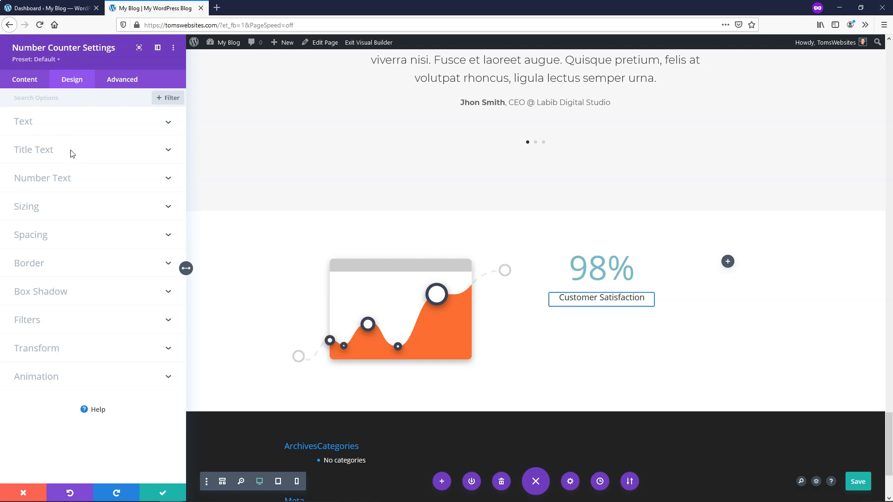
click(33, 150)
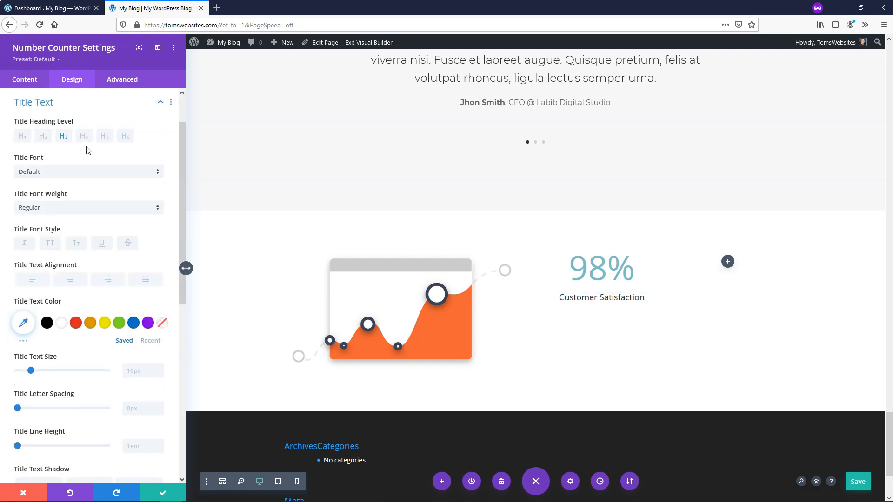
click(86, 172)
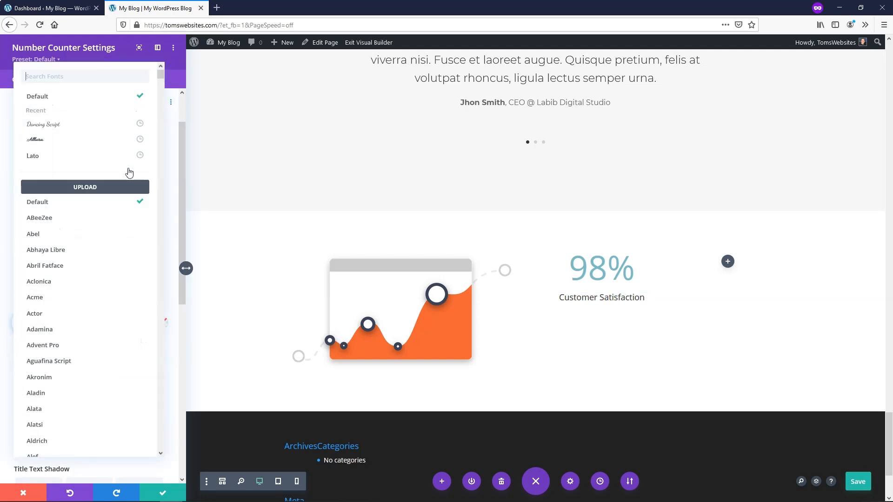
click(43, 124)
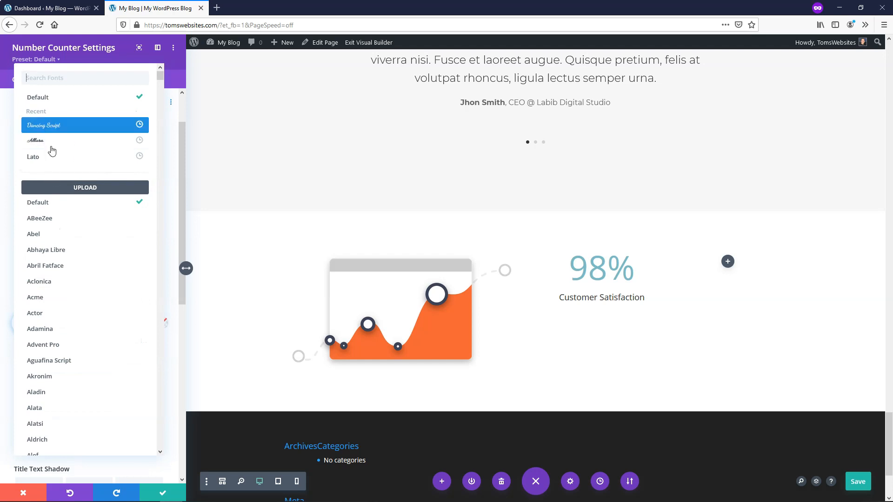
click(33, 156)
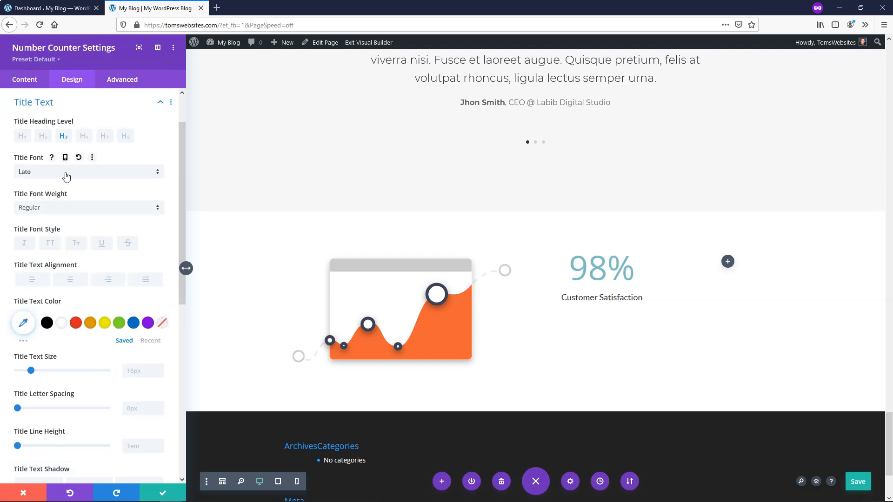
click(88, 206)
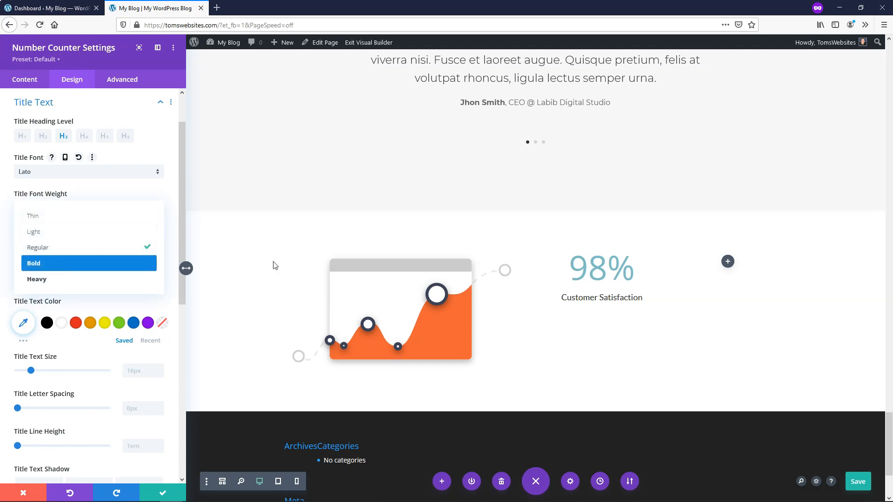
click(33, 263)
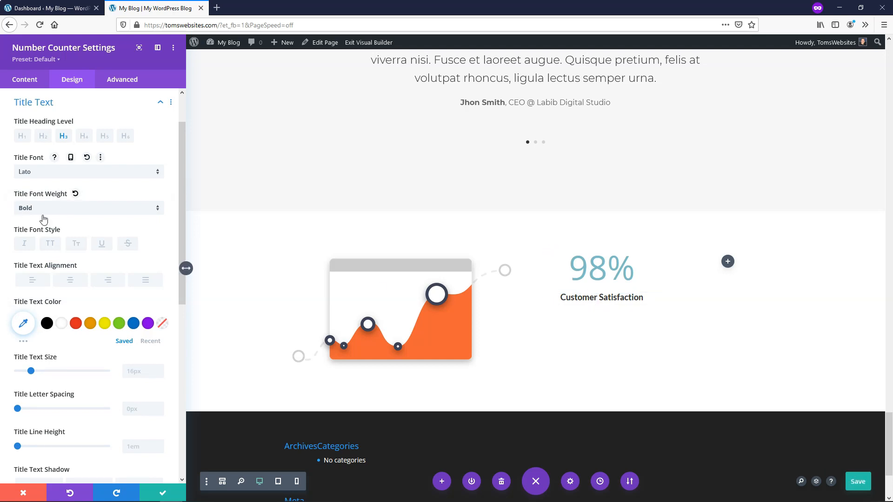
mouse_move(120, 294)
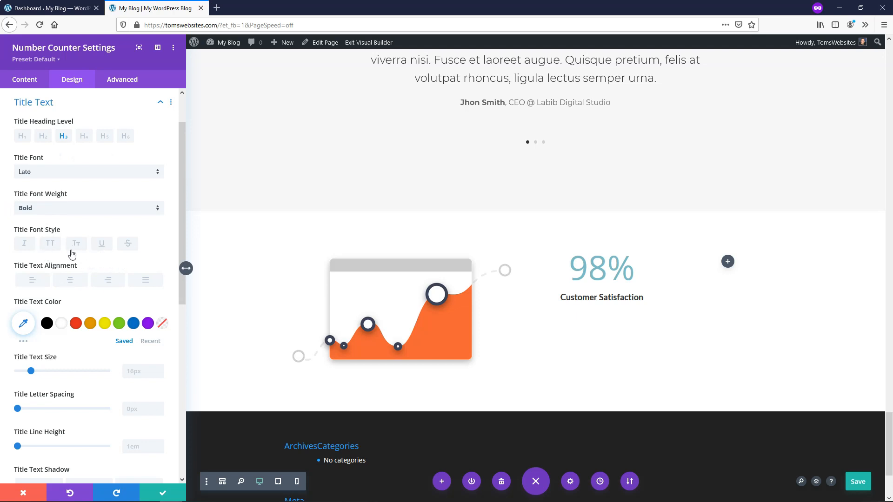
mouse_move(75, 279)
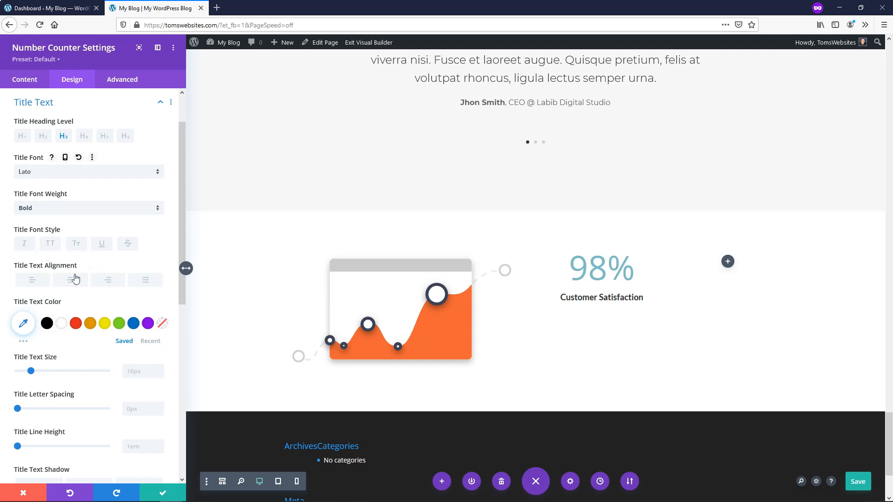
Step: Set the counter's Title Text Size to 22px
scroll(down, 3)
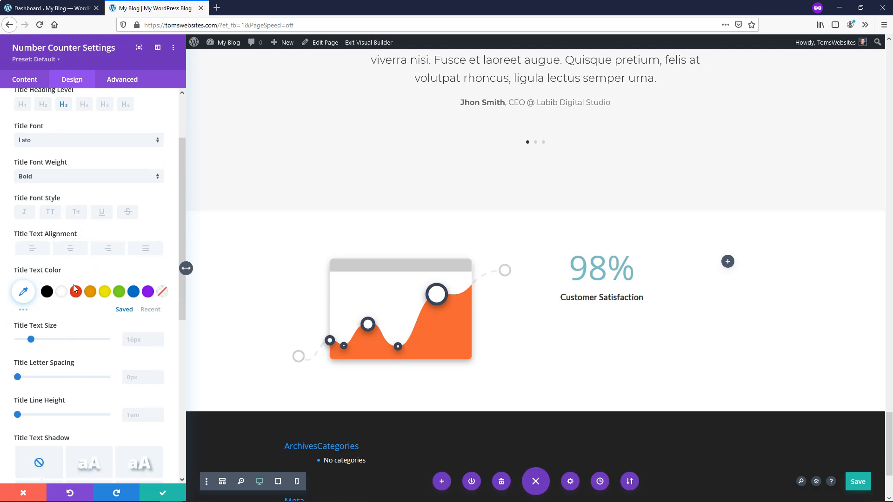
drag(31, 340, 33, 318)
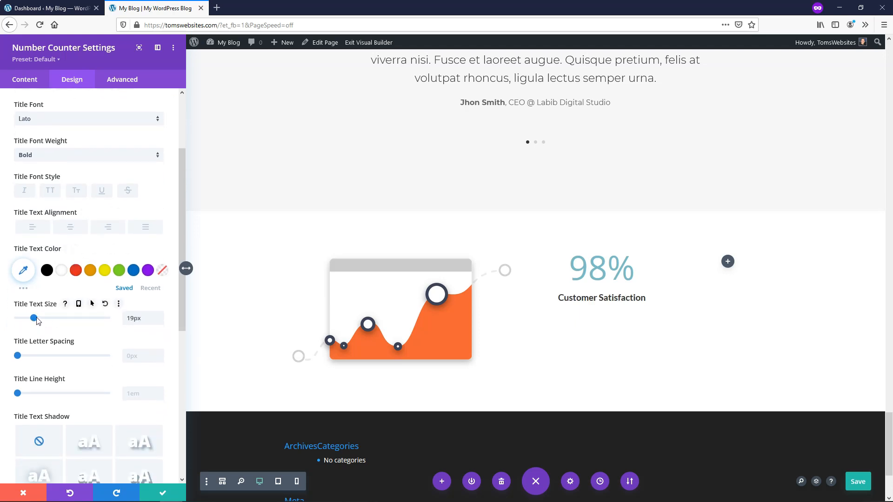
drag(33, 318, 36, 318)
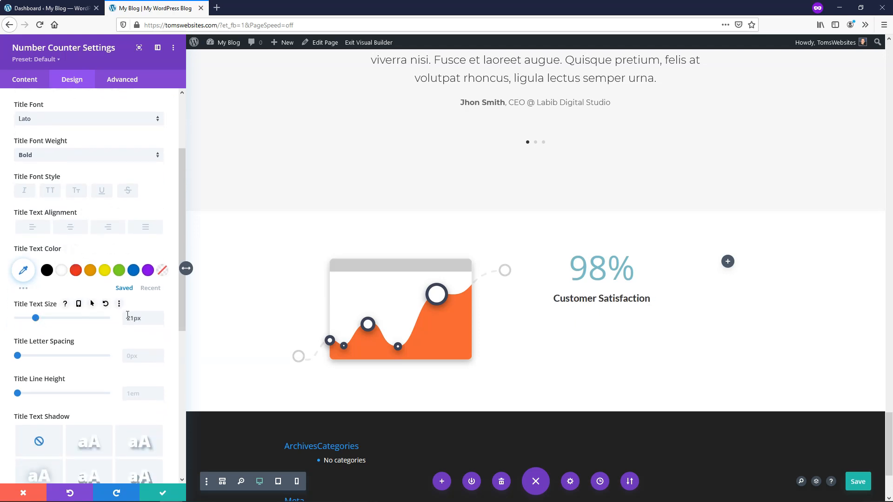
click(160, 315)
text(22)
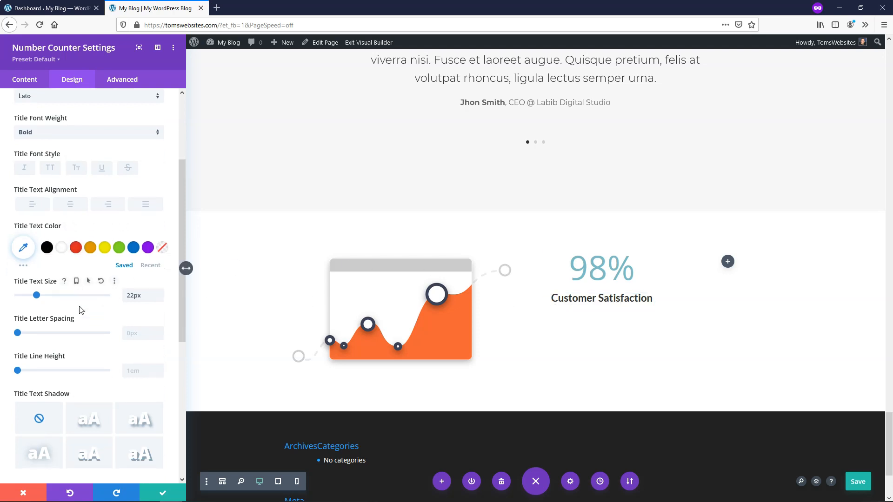
scroll(down, 3)
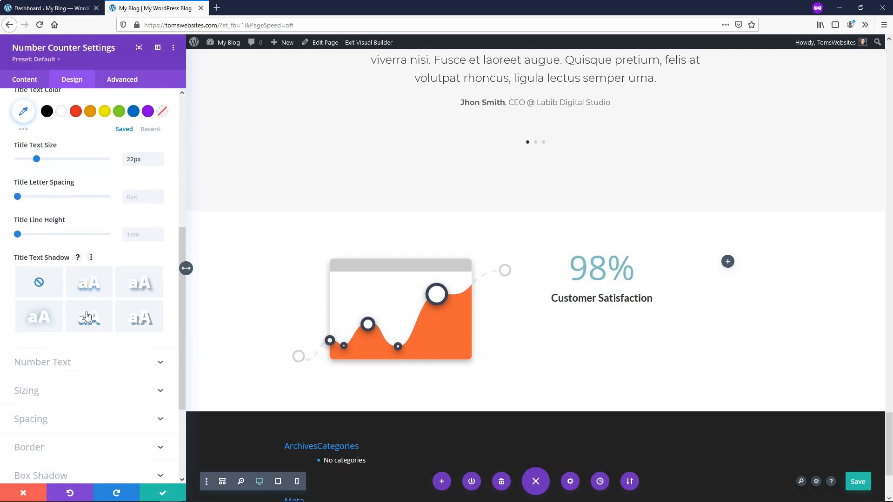
mouse_move(86, 84)
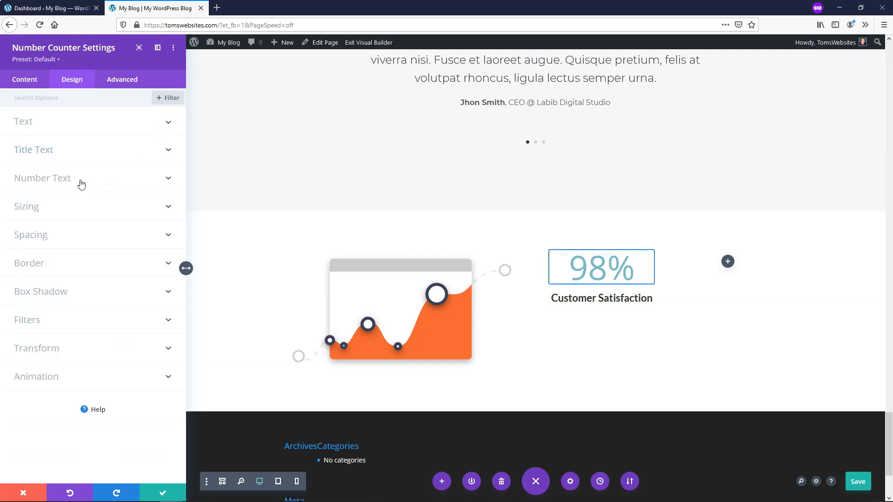
click(42, 178)
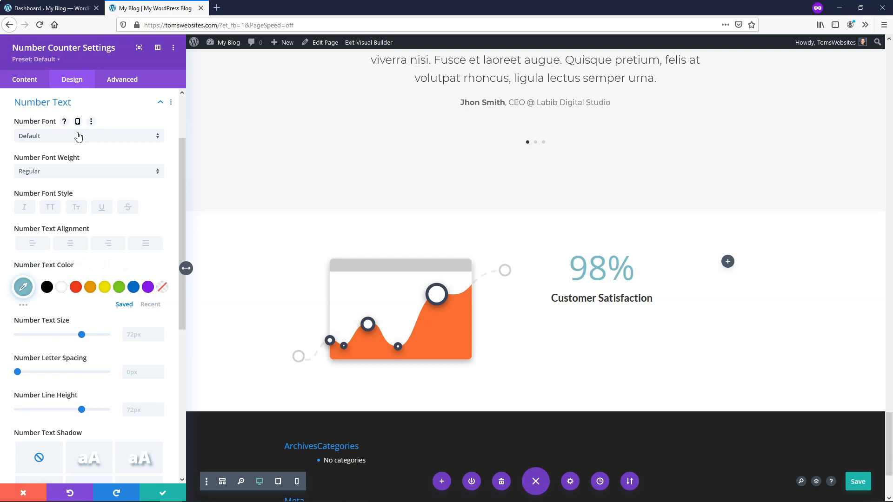
Step: Set the counter's number font to Lato with Bold weight
click(86, 136)
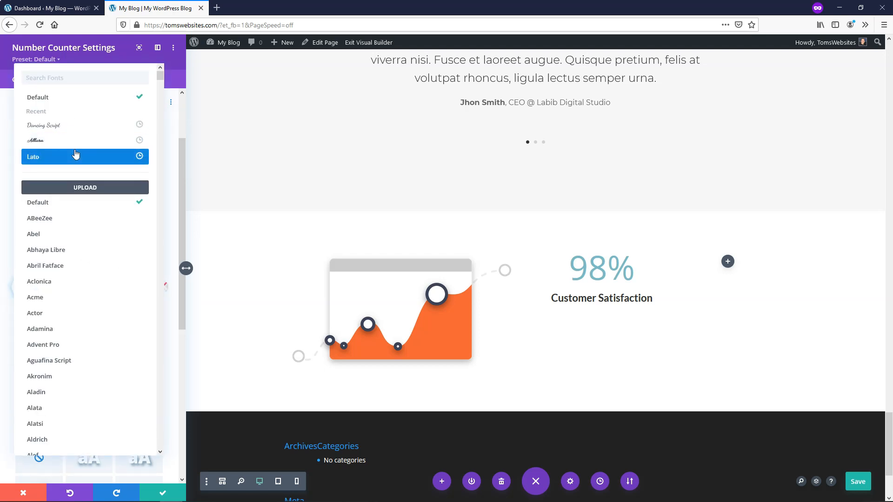
click(85, 156)
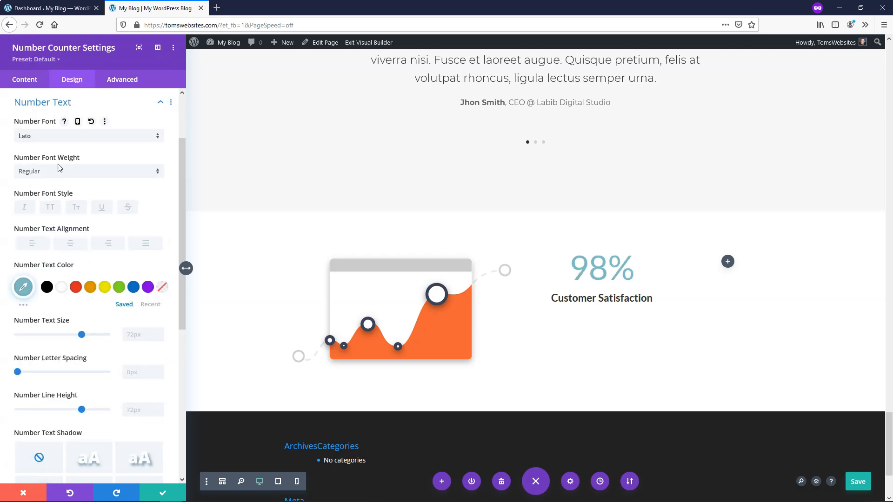
click(88, 171)
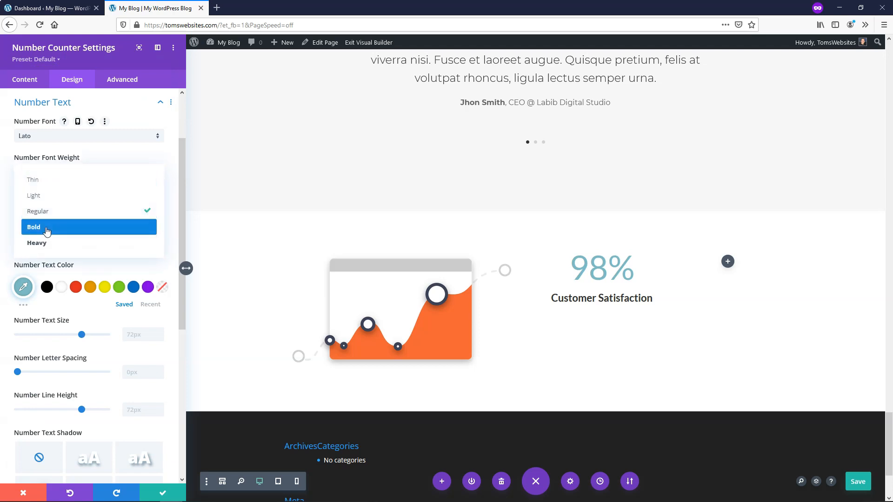
click(33, 226)
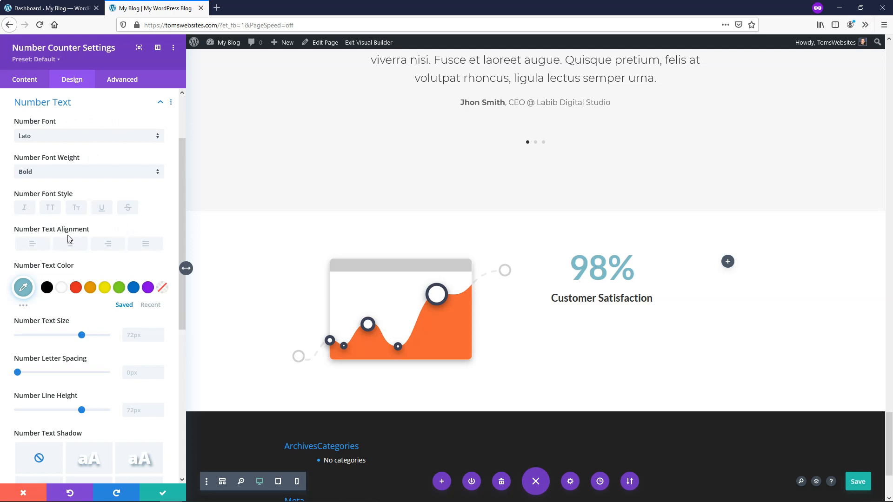
mouse_move(95, 228)
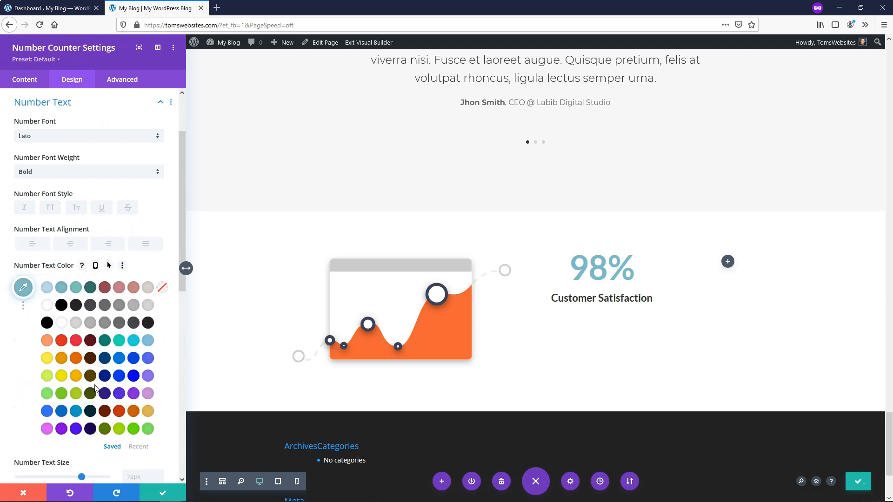
Step: Color the 98% number orange and set its text size to 80px
click(76, 287)
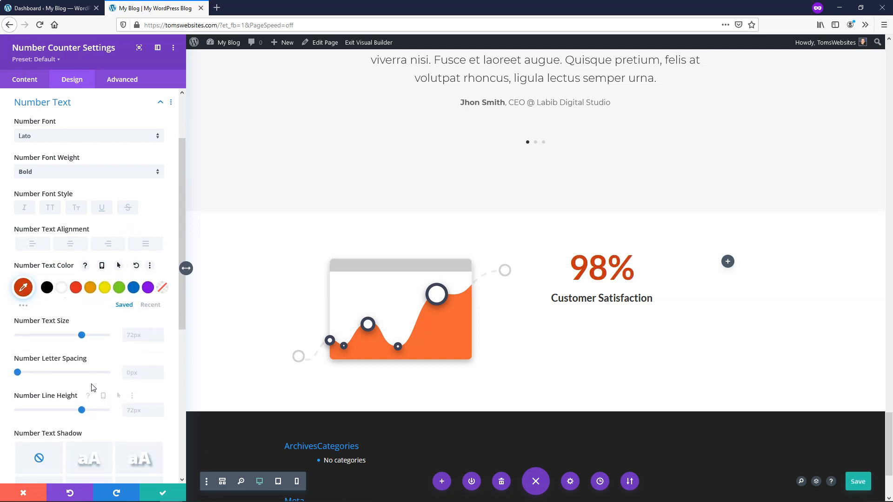
click(90, 287)
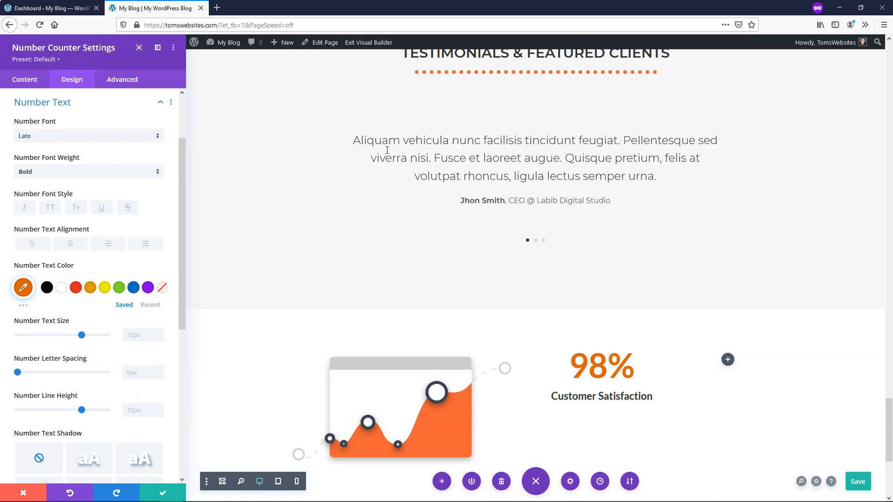
scroll(down, 3)
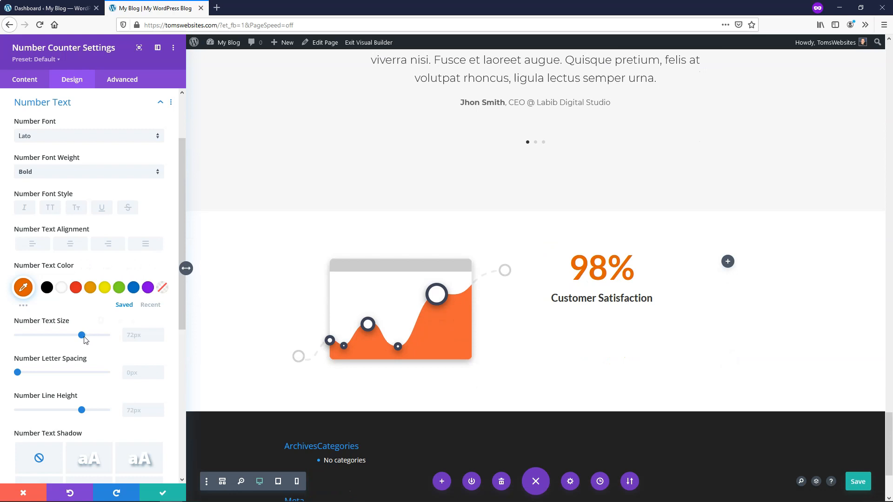
drag(82, 335, 90, 335)
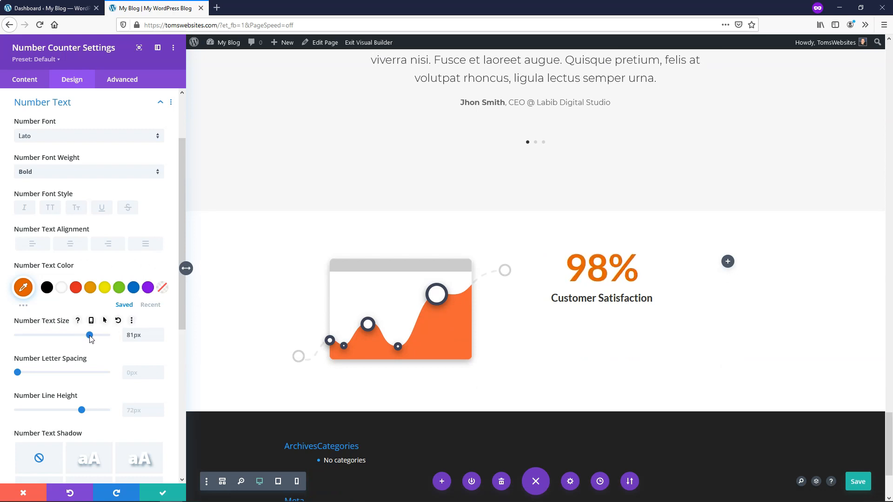
click(159, 337)
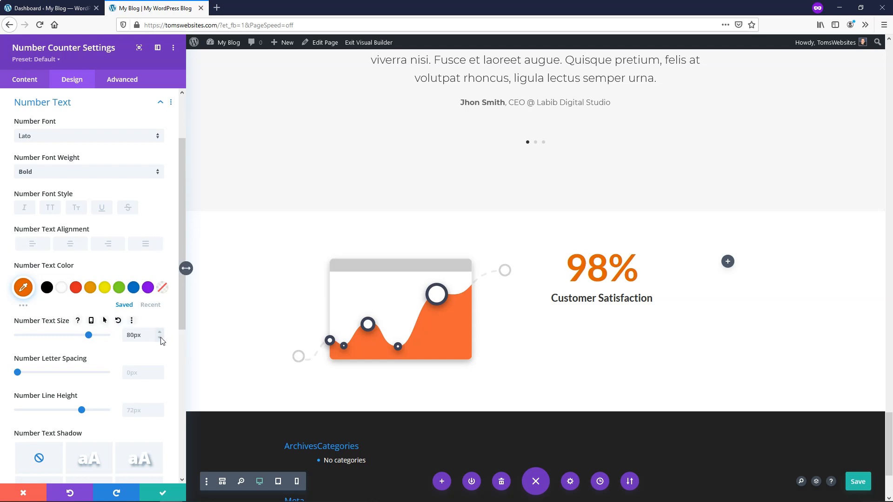
scroll(down, 3)
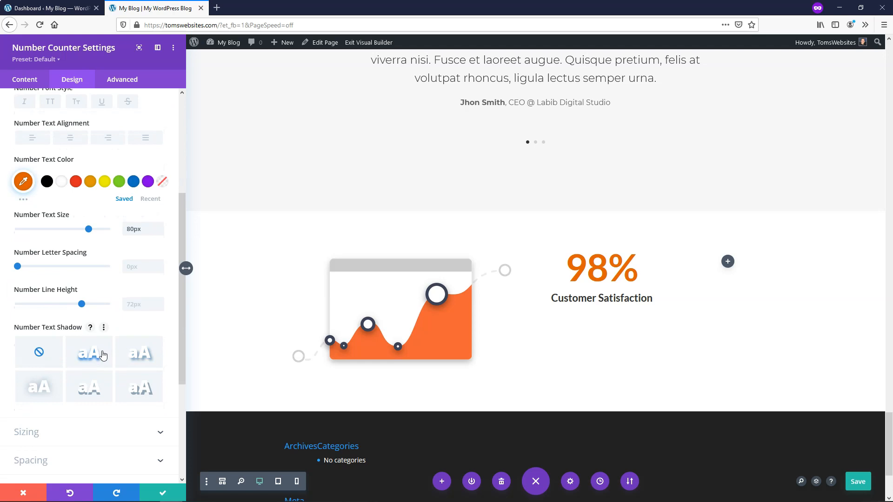
Step: Try a text shadow on the 98% number, then set Number Text Shadow back to None
click(89, 352)
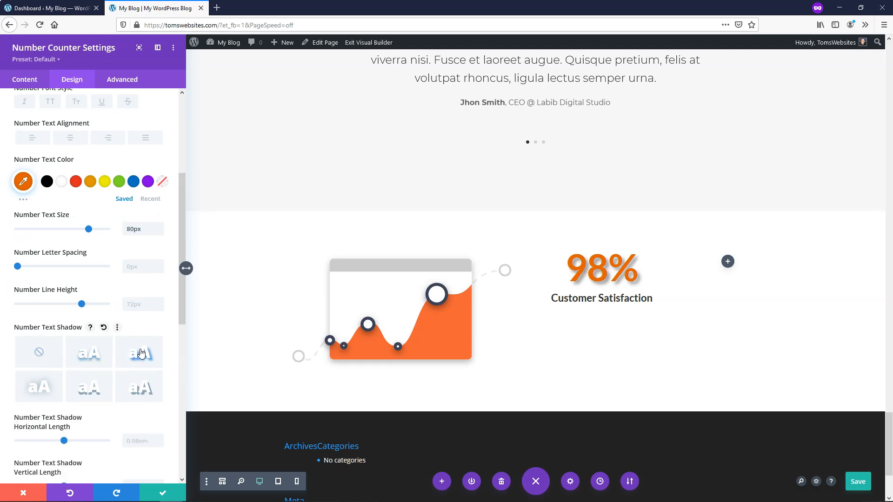
click(139, 386)
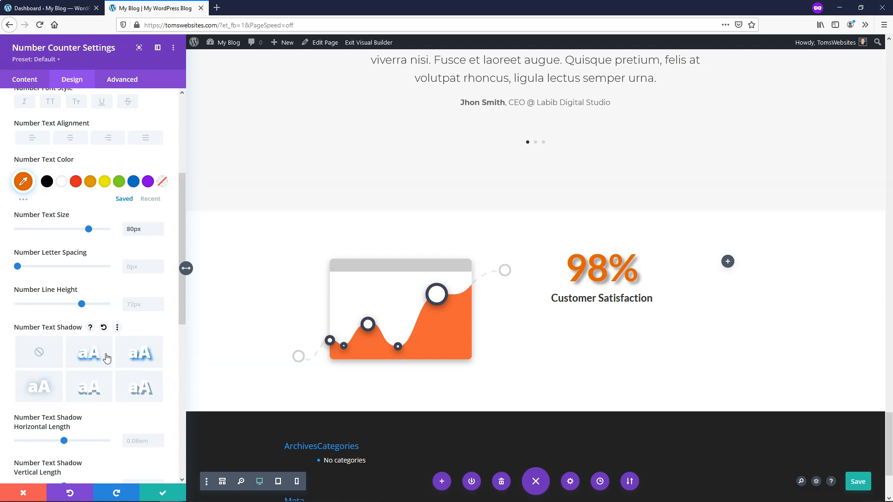
click(39, 352)
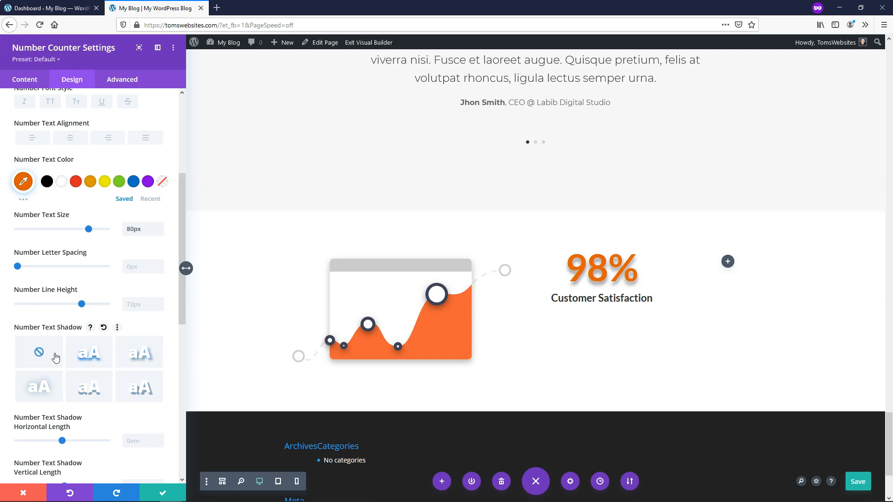
scroll(down, 3)
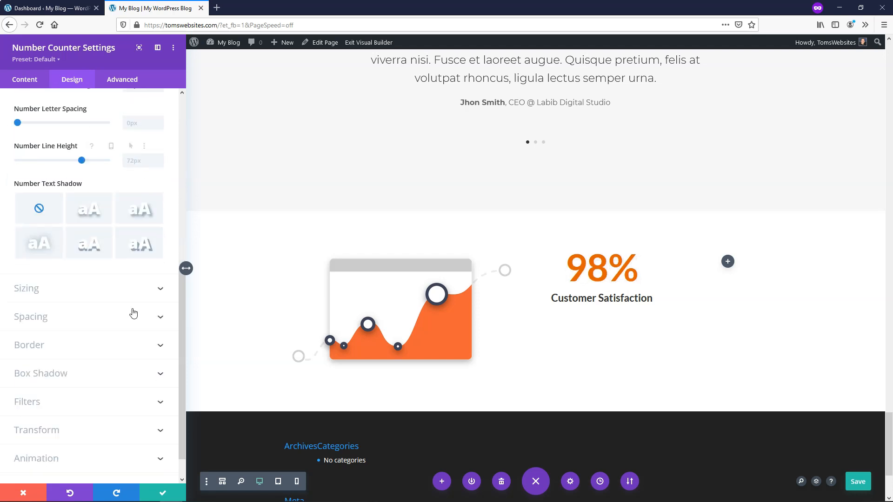
scroll(down, 3)
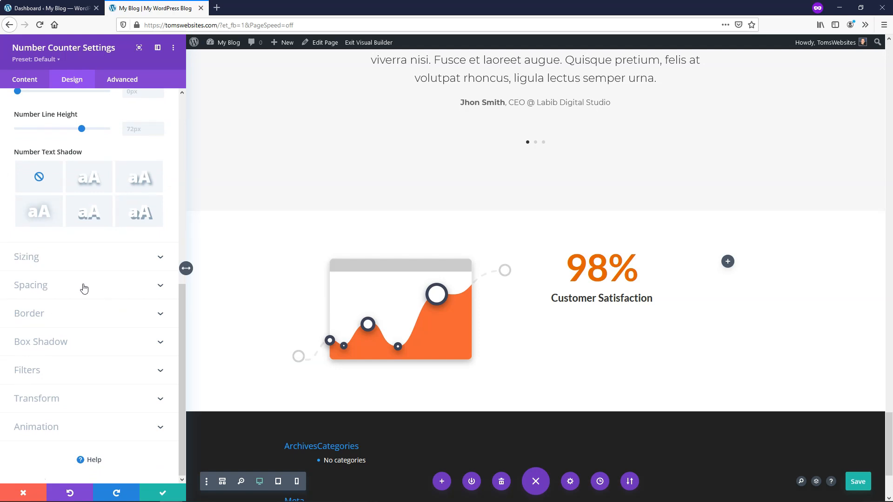
Step: Set the 98% counter's top padding to 80px, correcting an initial 100px entry
click(31, 285)
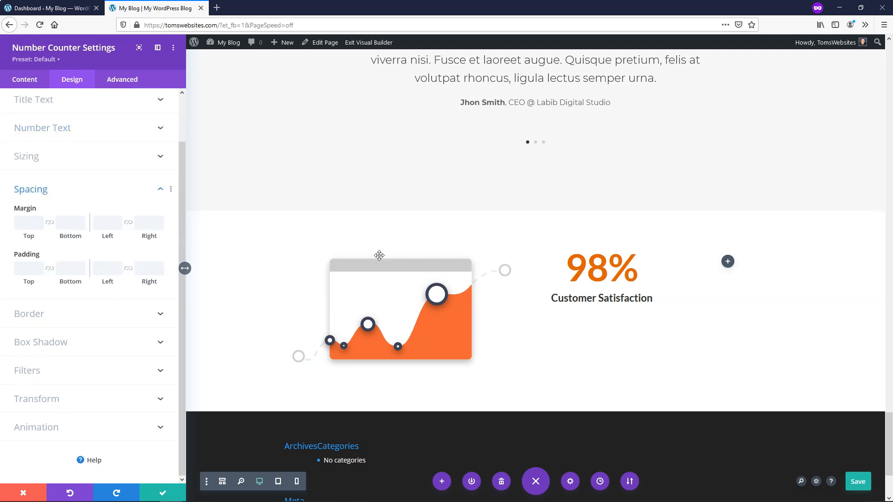
mouse_move(525, 304)
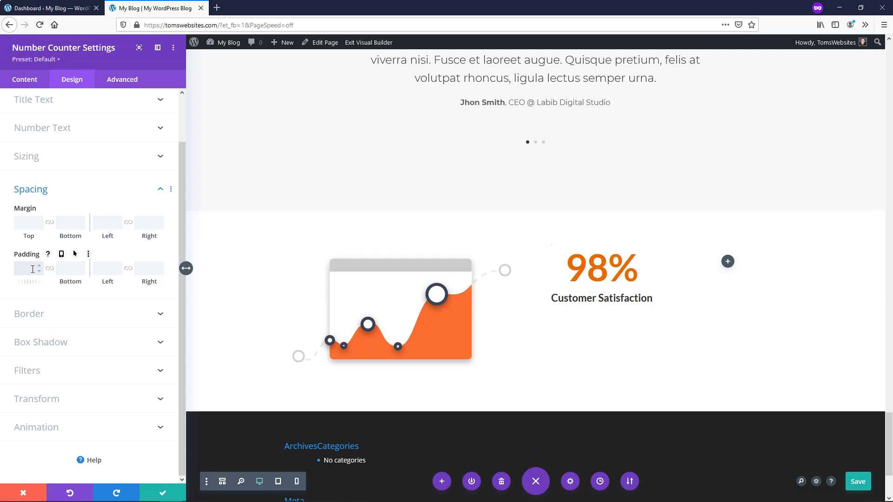
text(100px)
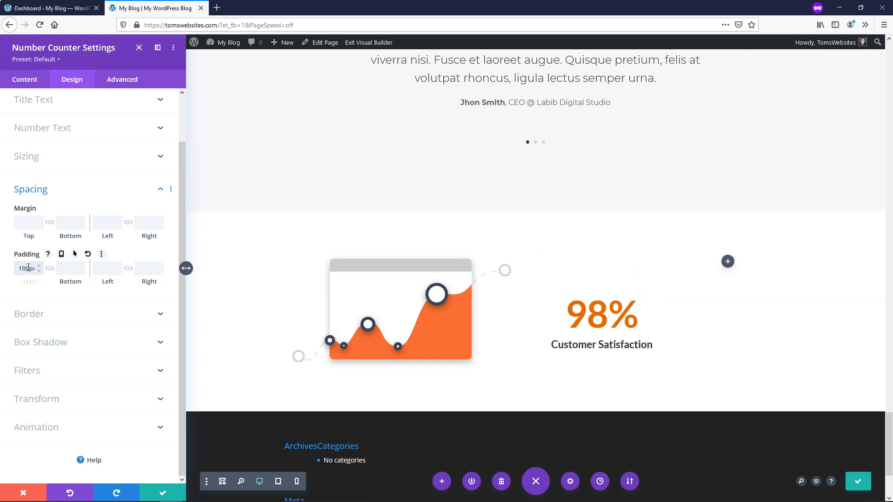
text(80px)
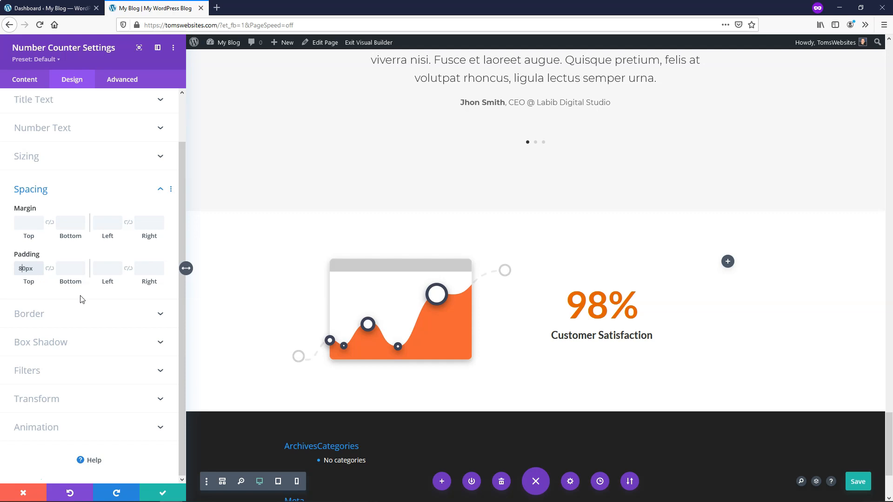
mouse_move(103, 330)
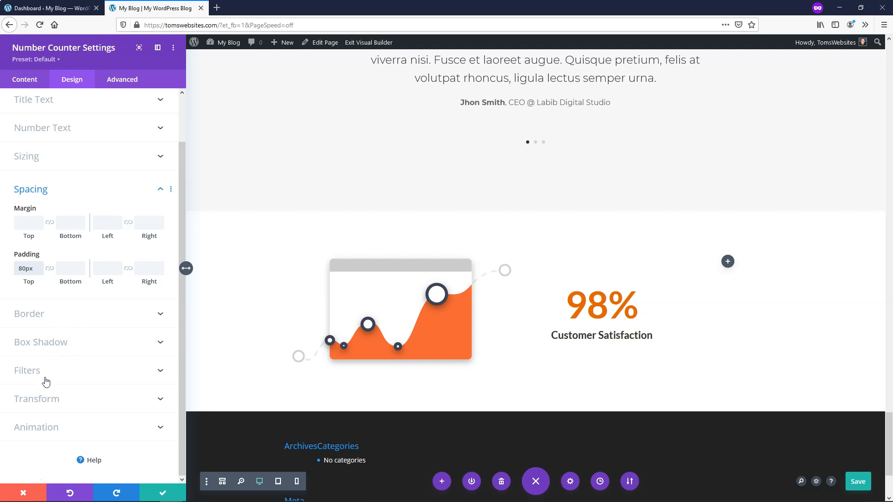
mouse_move(77, 424)
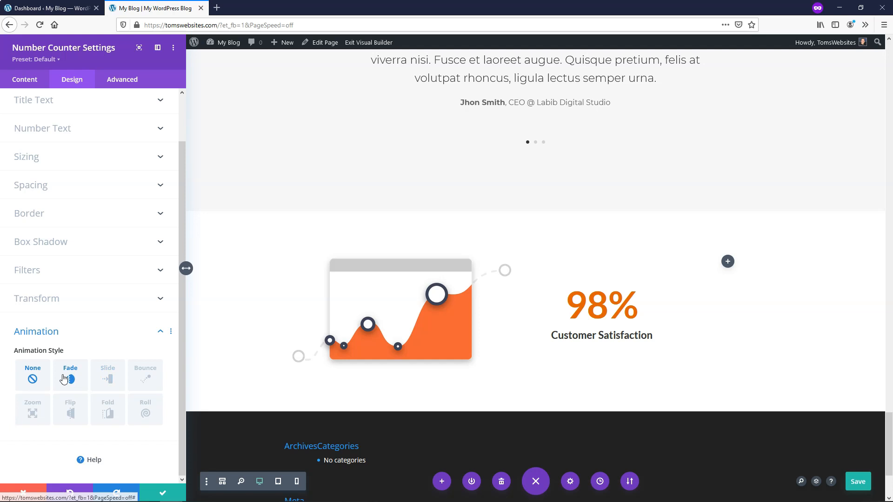
Step: Choose the Slide entrance animation style for the 98% counter
click(107, 375)
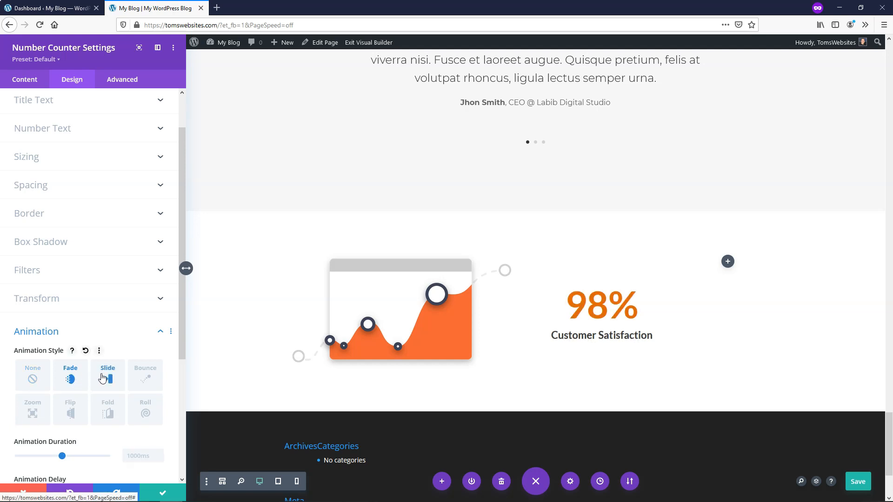
click(107, 374)
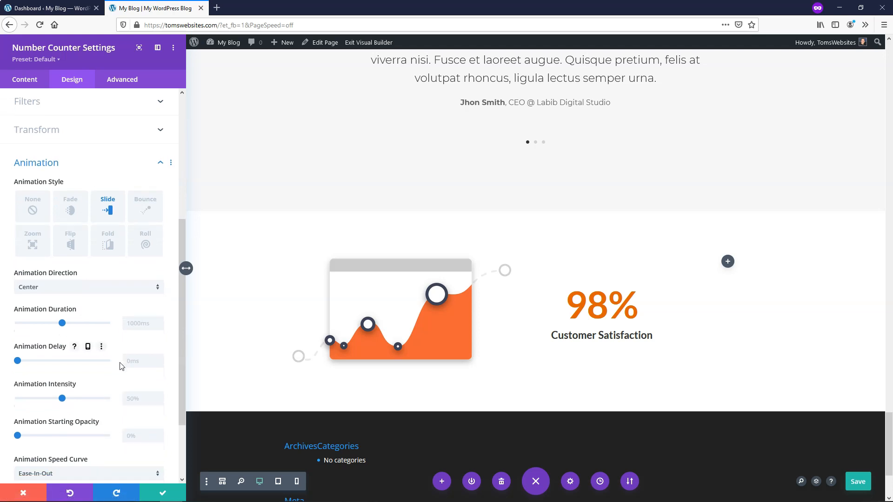
scroll(down, 3)
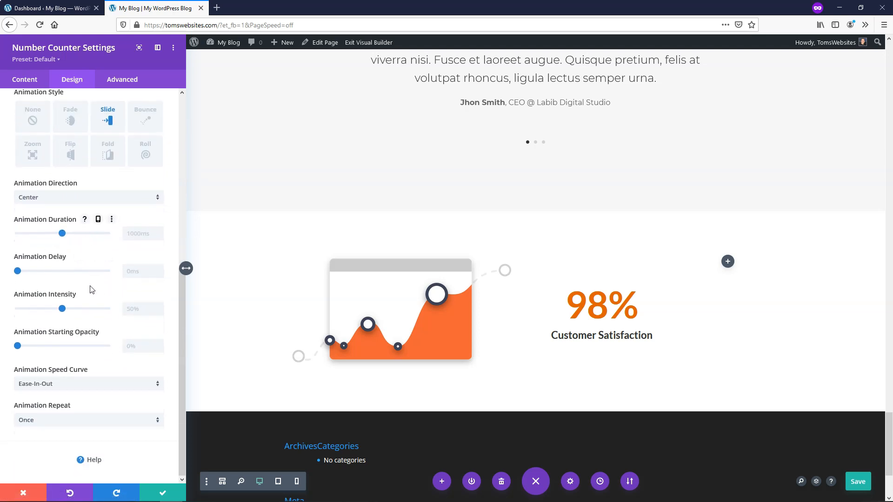
mouse_move(581, 332)
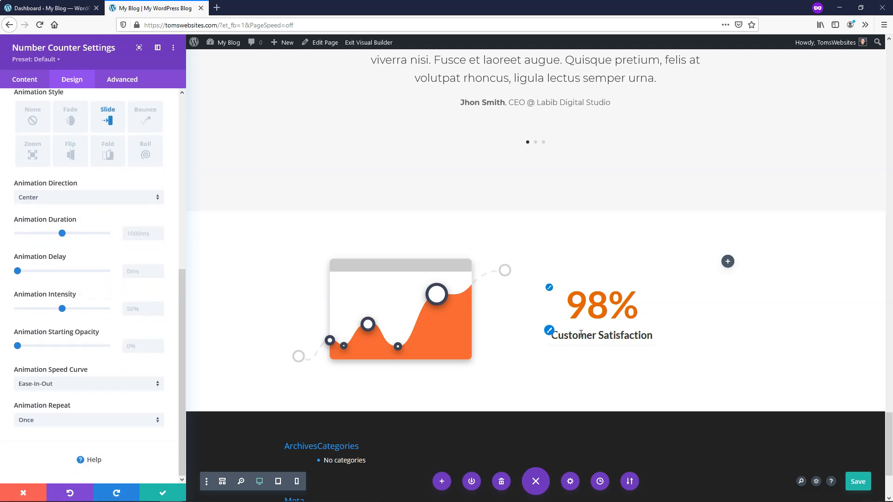
mouse_move(89, 322)
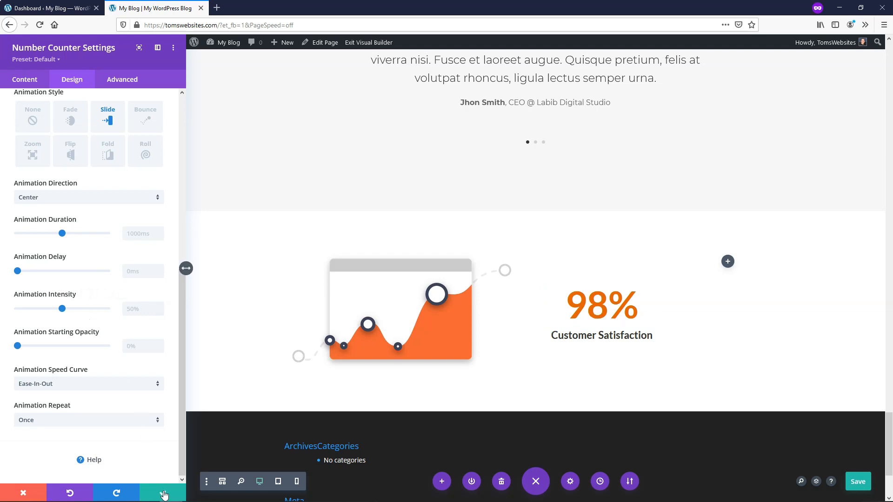
mouse_move(162, 493)
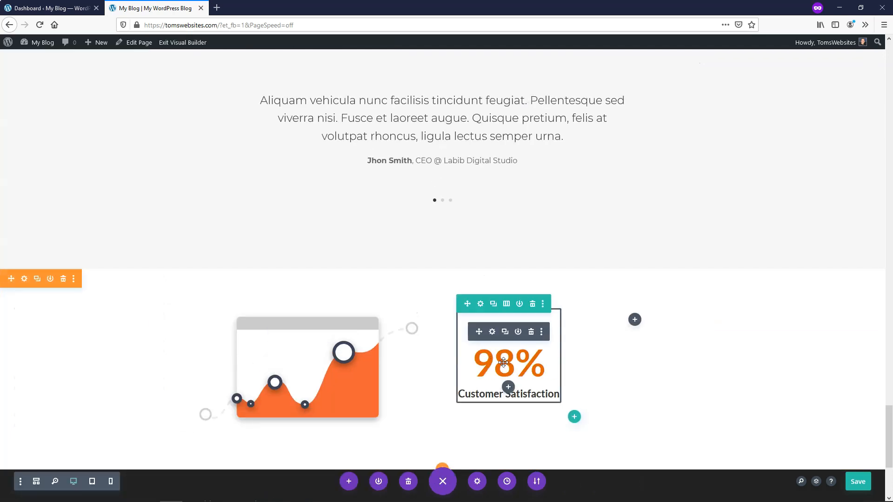
mouse_move(491, 332)
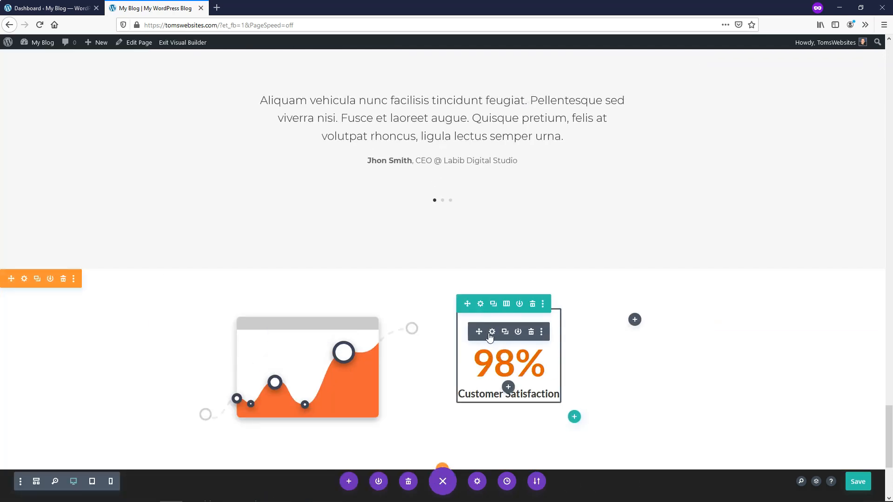
mouse_move(505, 332)
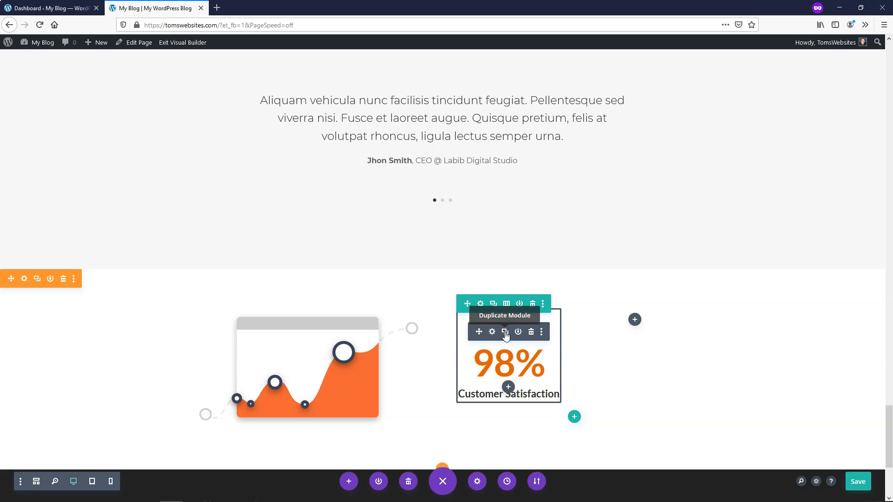
Step: Duplicate the 98% Customer Satisfaction counter, position the copy, and open its settings
click(505, 332)
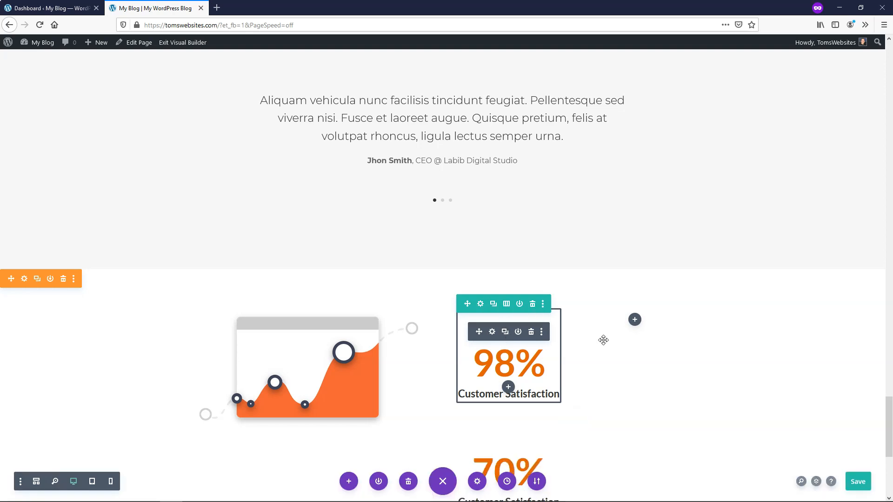
scroll(down, 3)
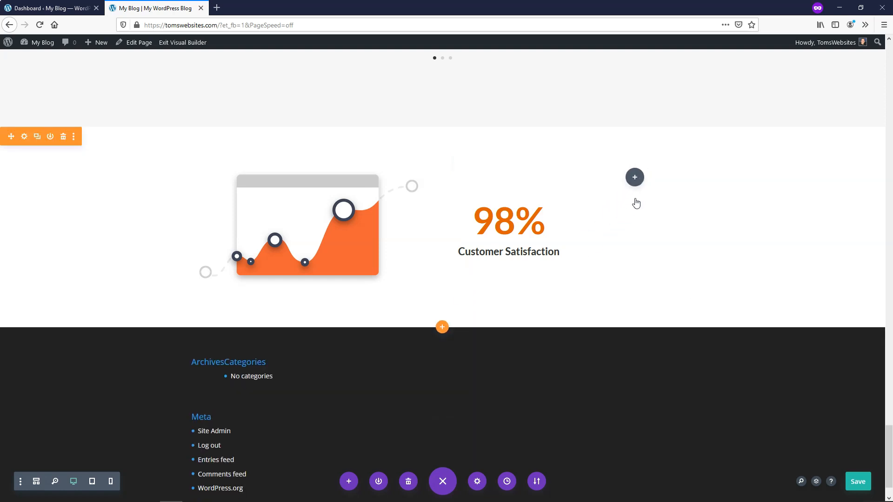
click(634, 177)
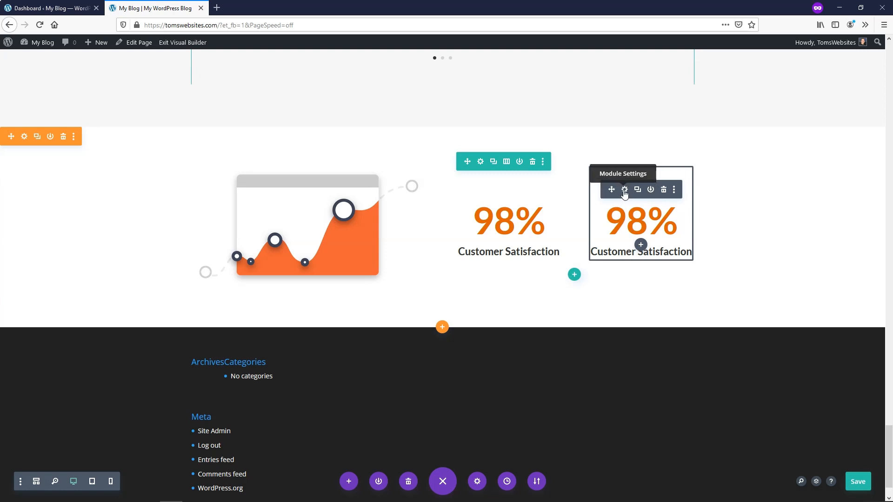
click(624, 190)
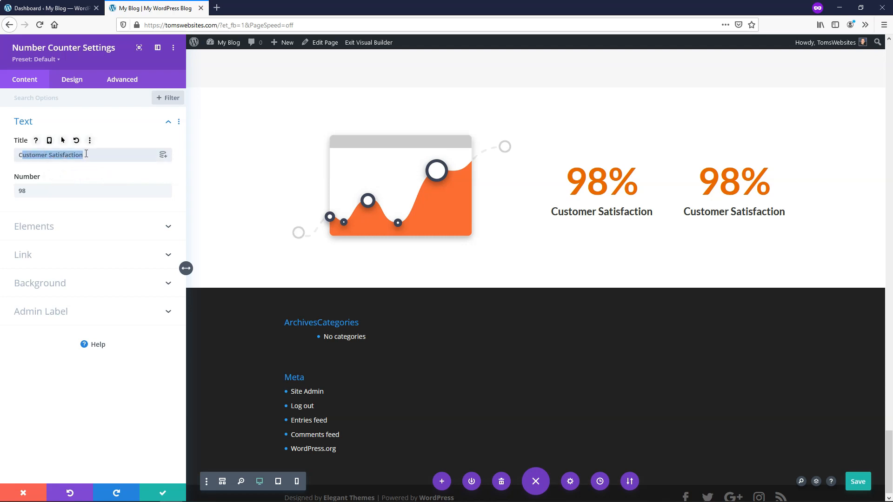
Step: Retitle the copy 'Clients' with number 176 and turn off the percent sign
text(Clients)
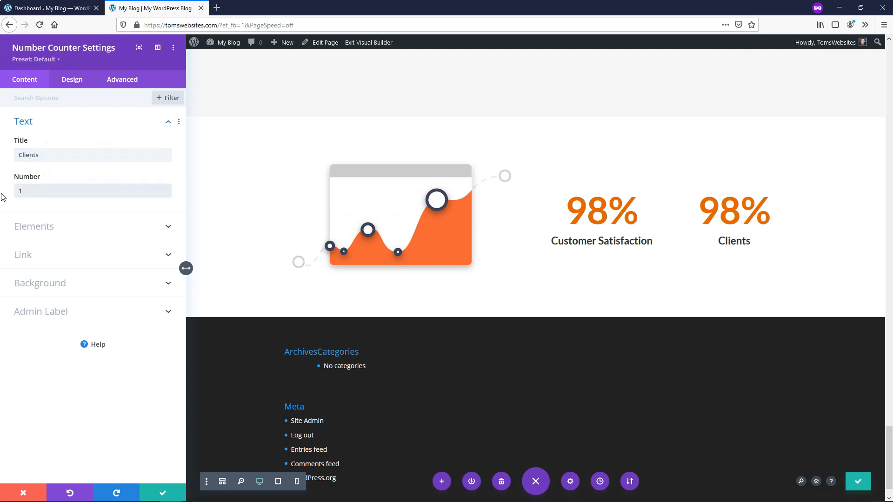
text(176)
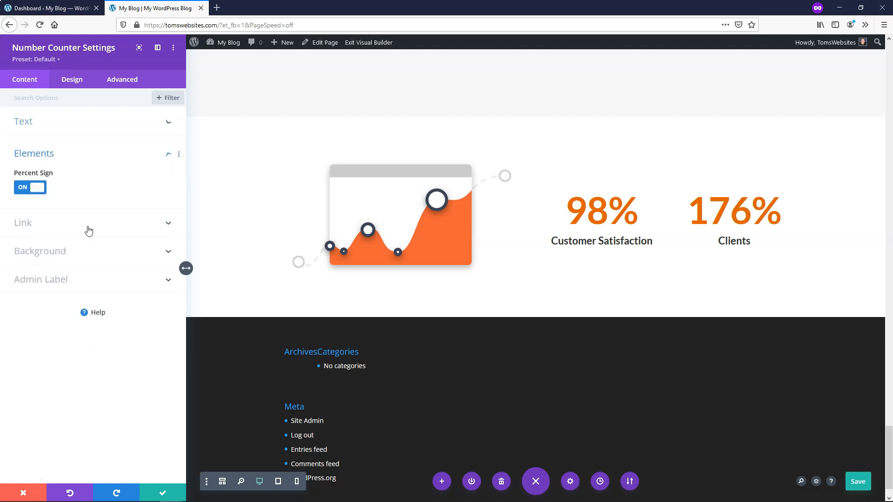
click(29, 187)
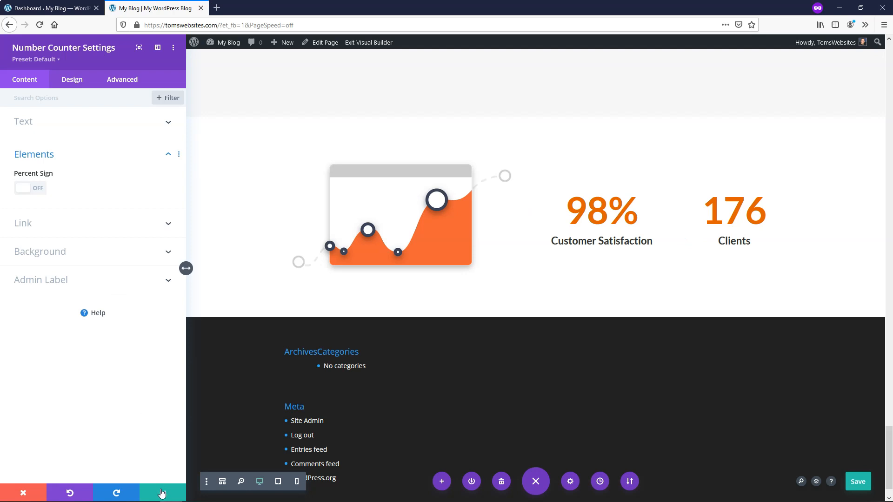
Step: Close the counter settings keeping changes and save the page
click(161, 492)
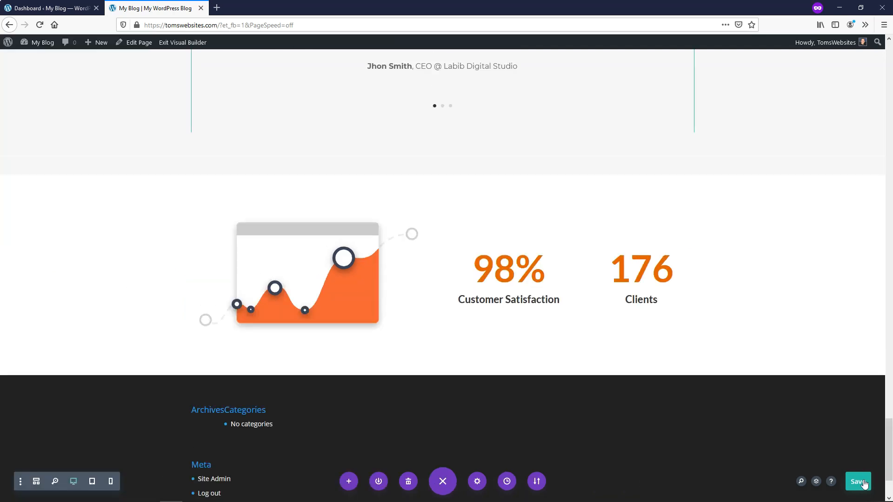
click(857, 481)
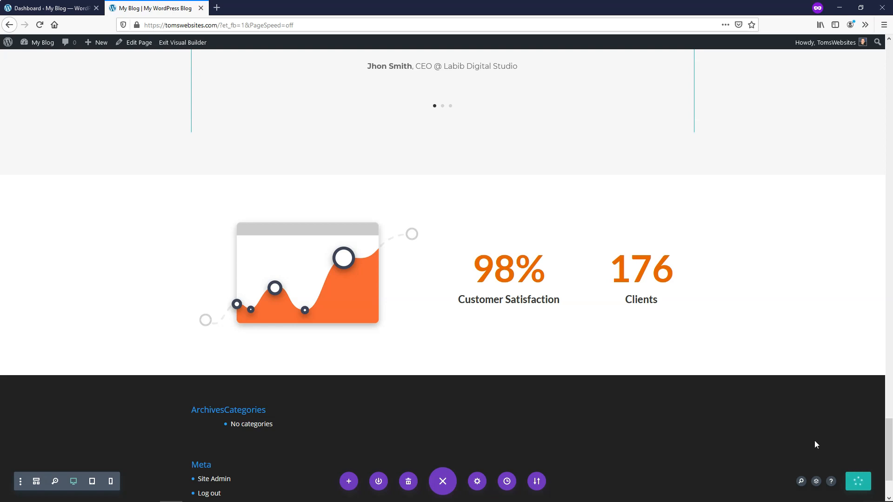